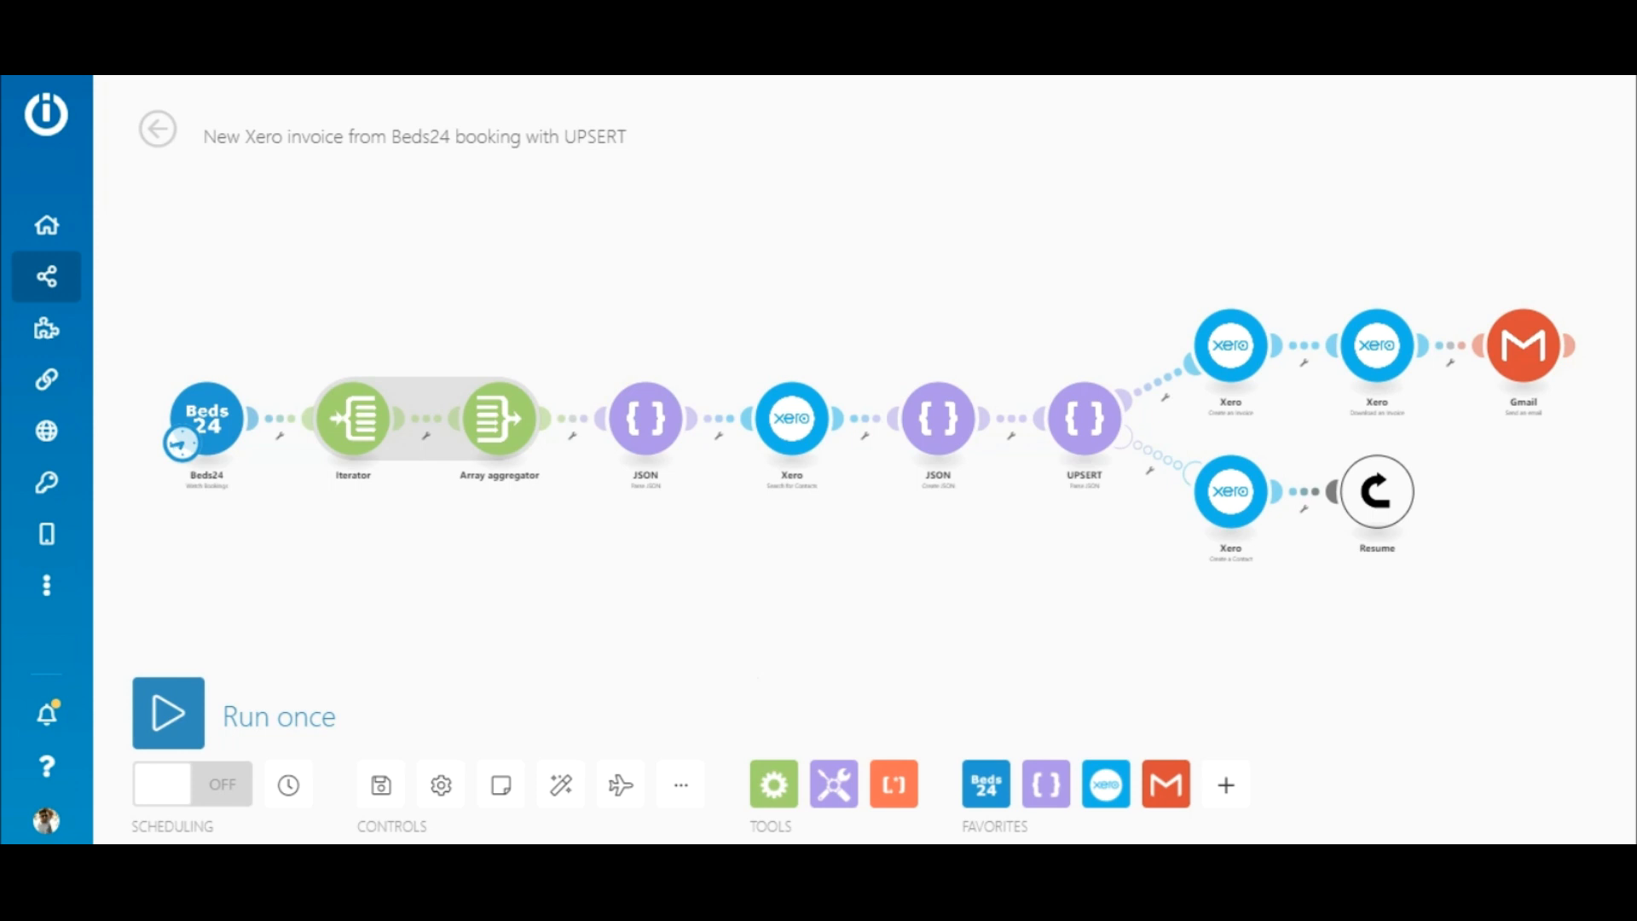
pyautogui.moveTo(570, 431)
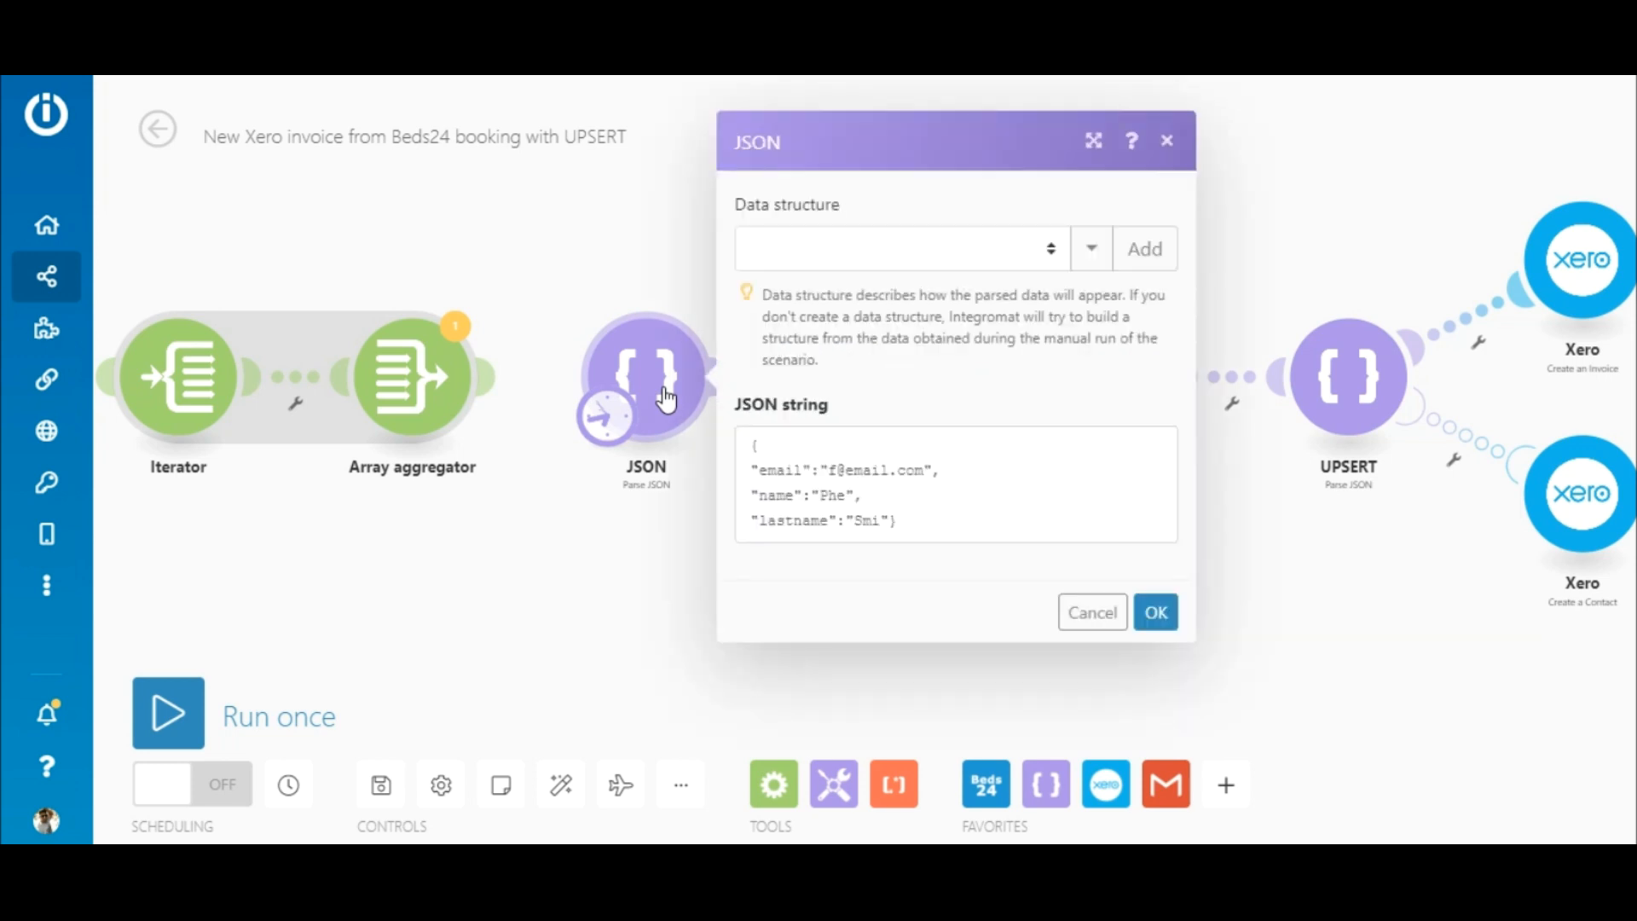
# - Give the first Parse JSON My data structure and confirm the Xero contact search matches by email
pyautogui.click(900, 247)
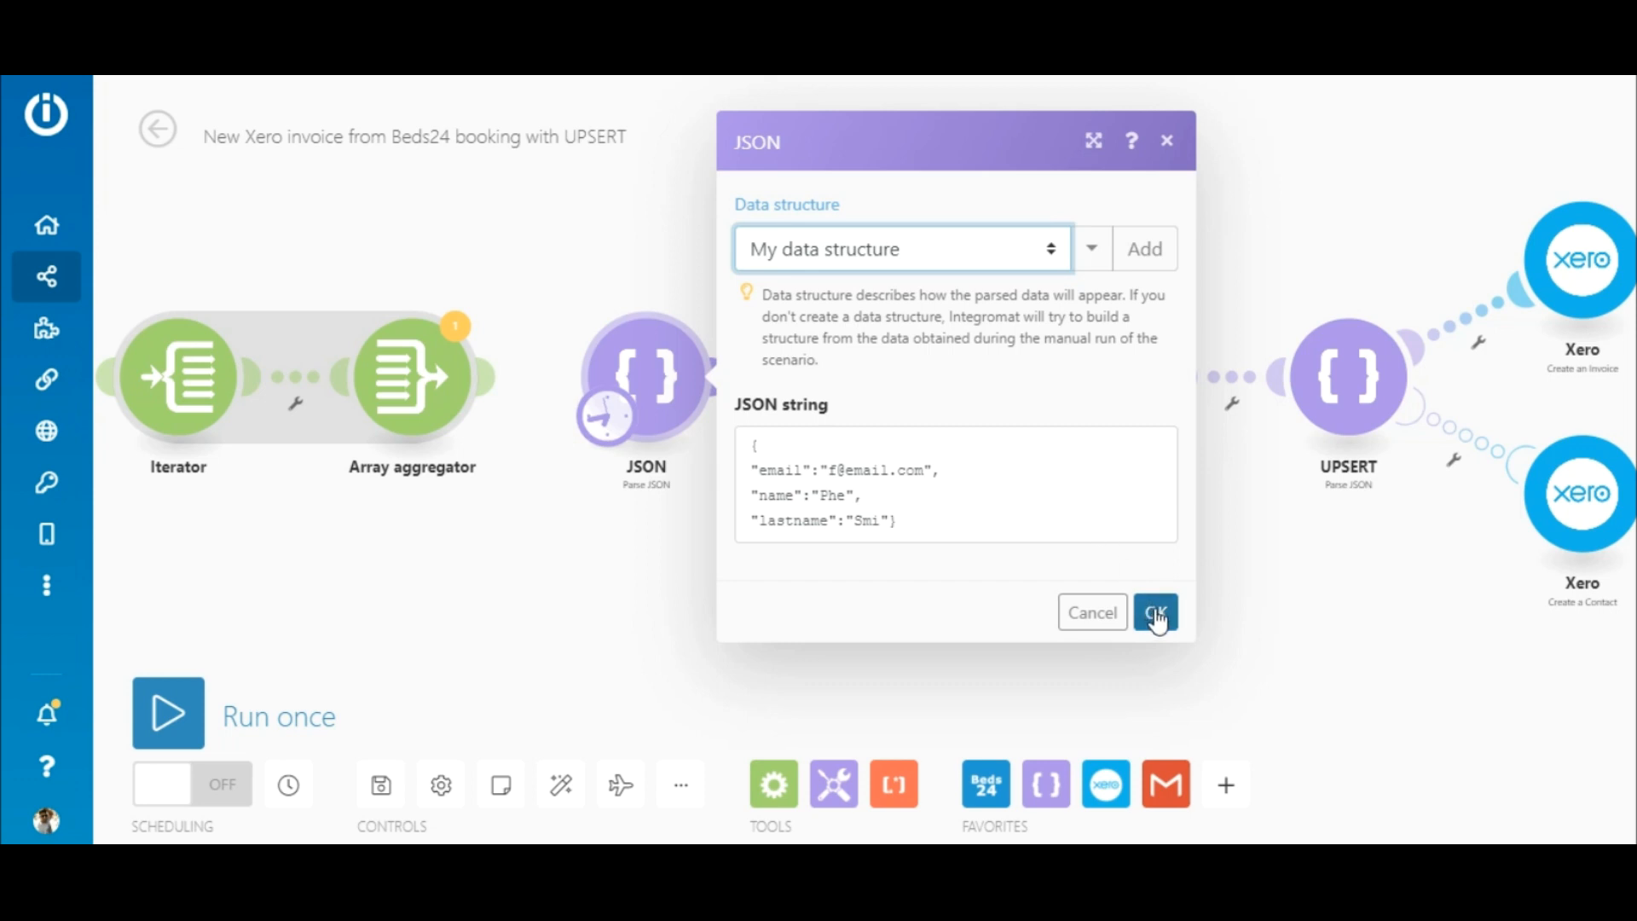
pyautogui.click(1153, 613)
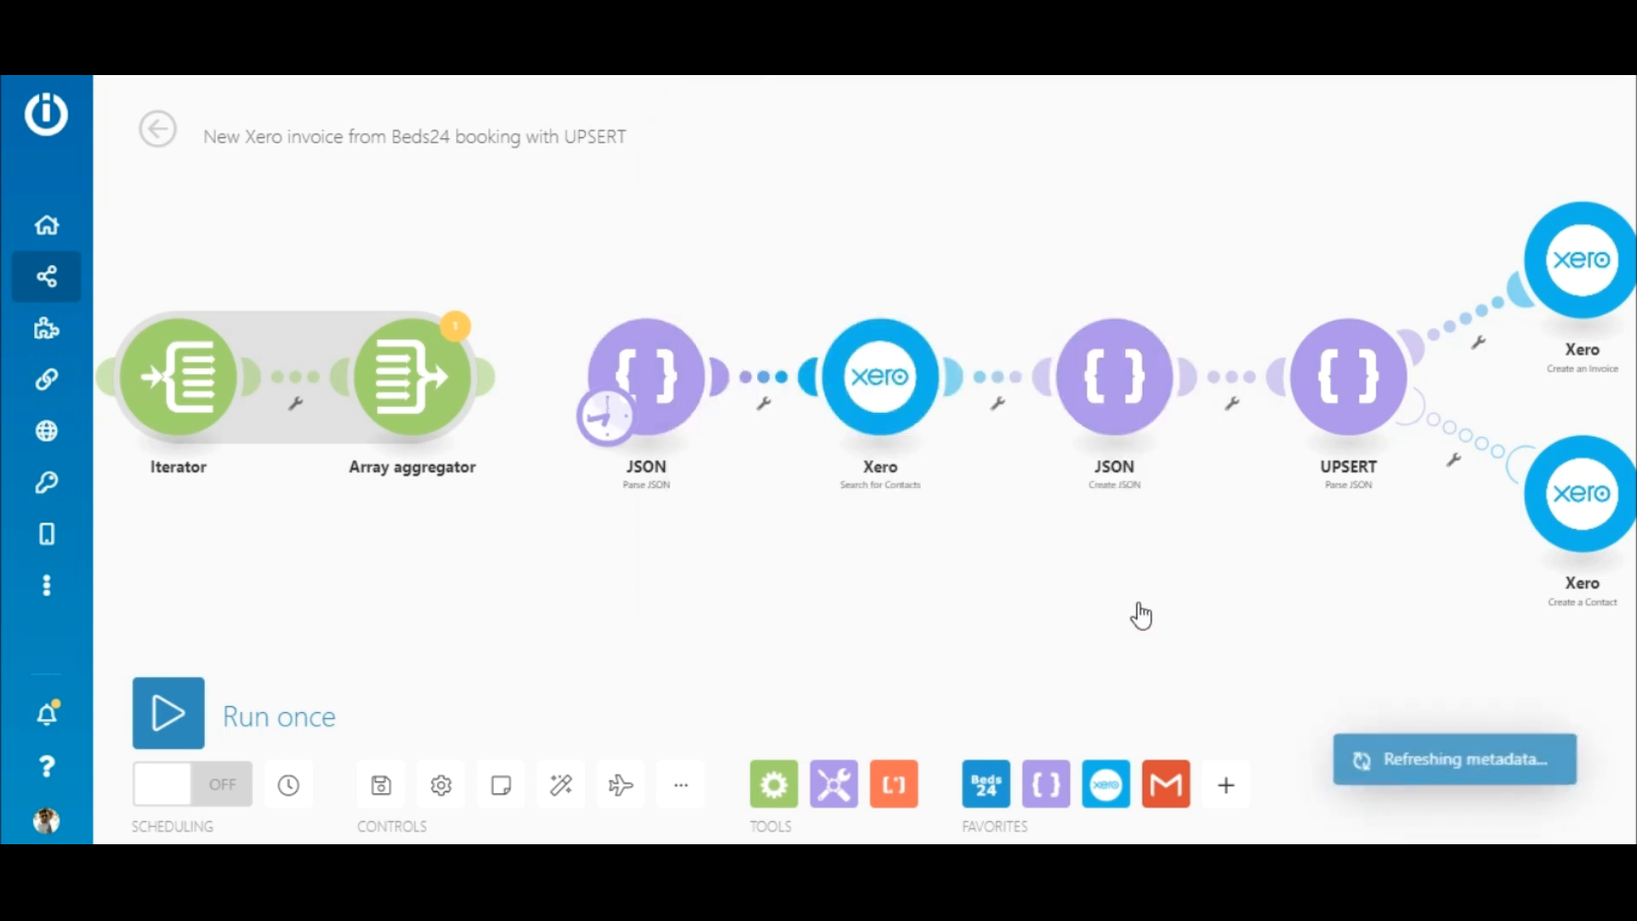
pyautogui.click(878, 376)
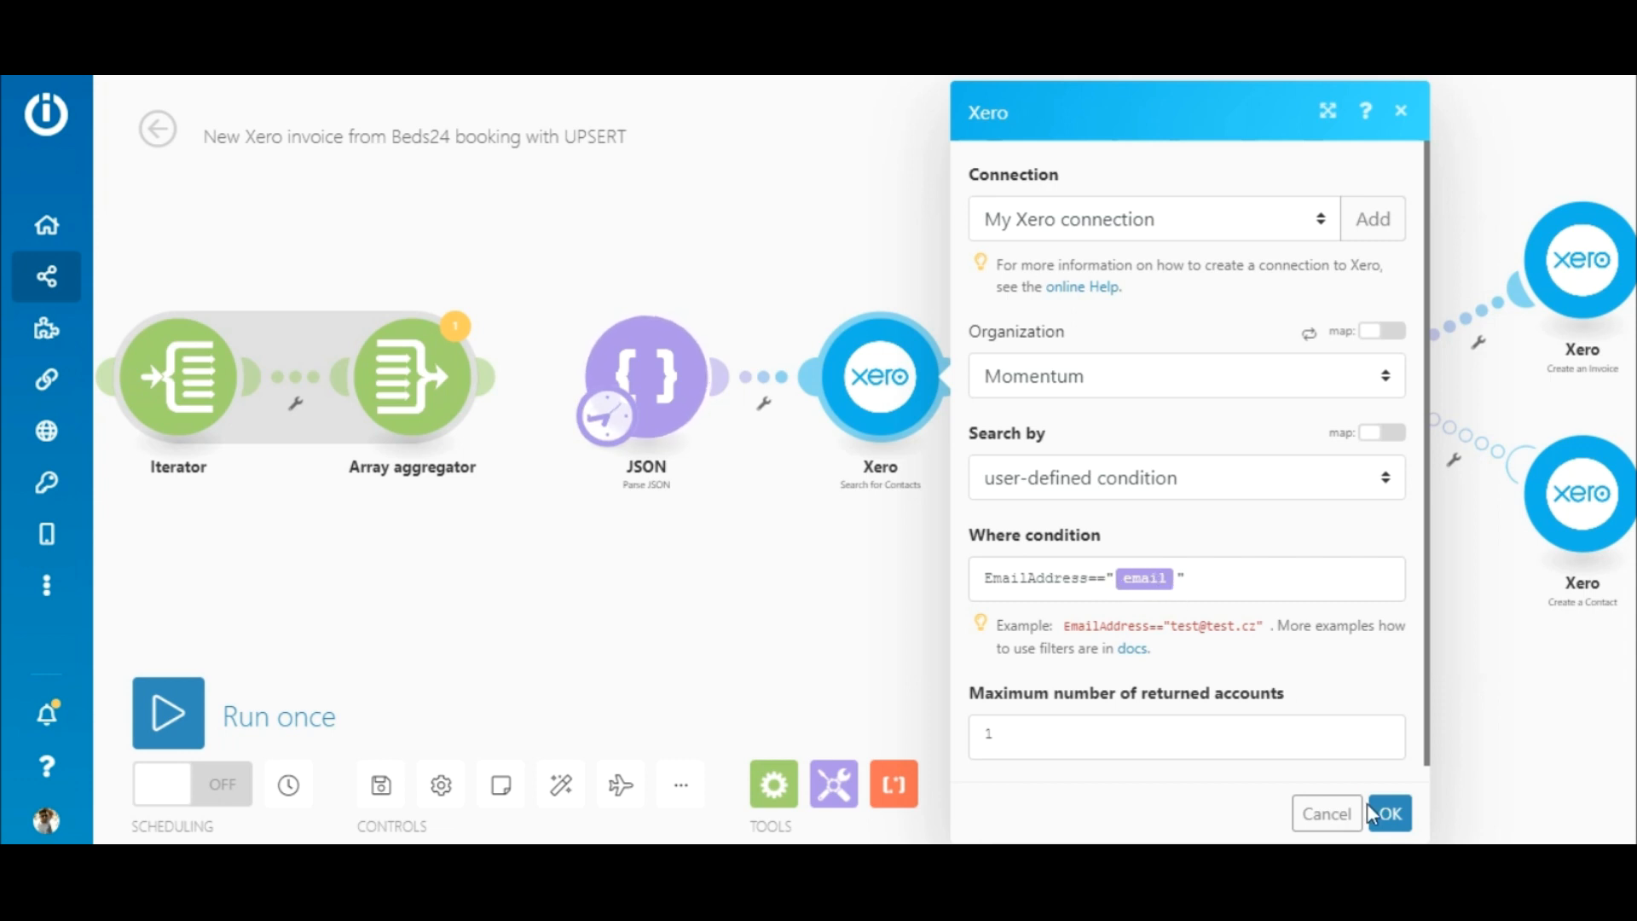
pyautogui.click(1387, 812)
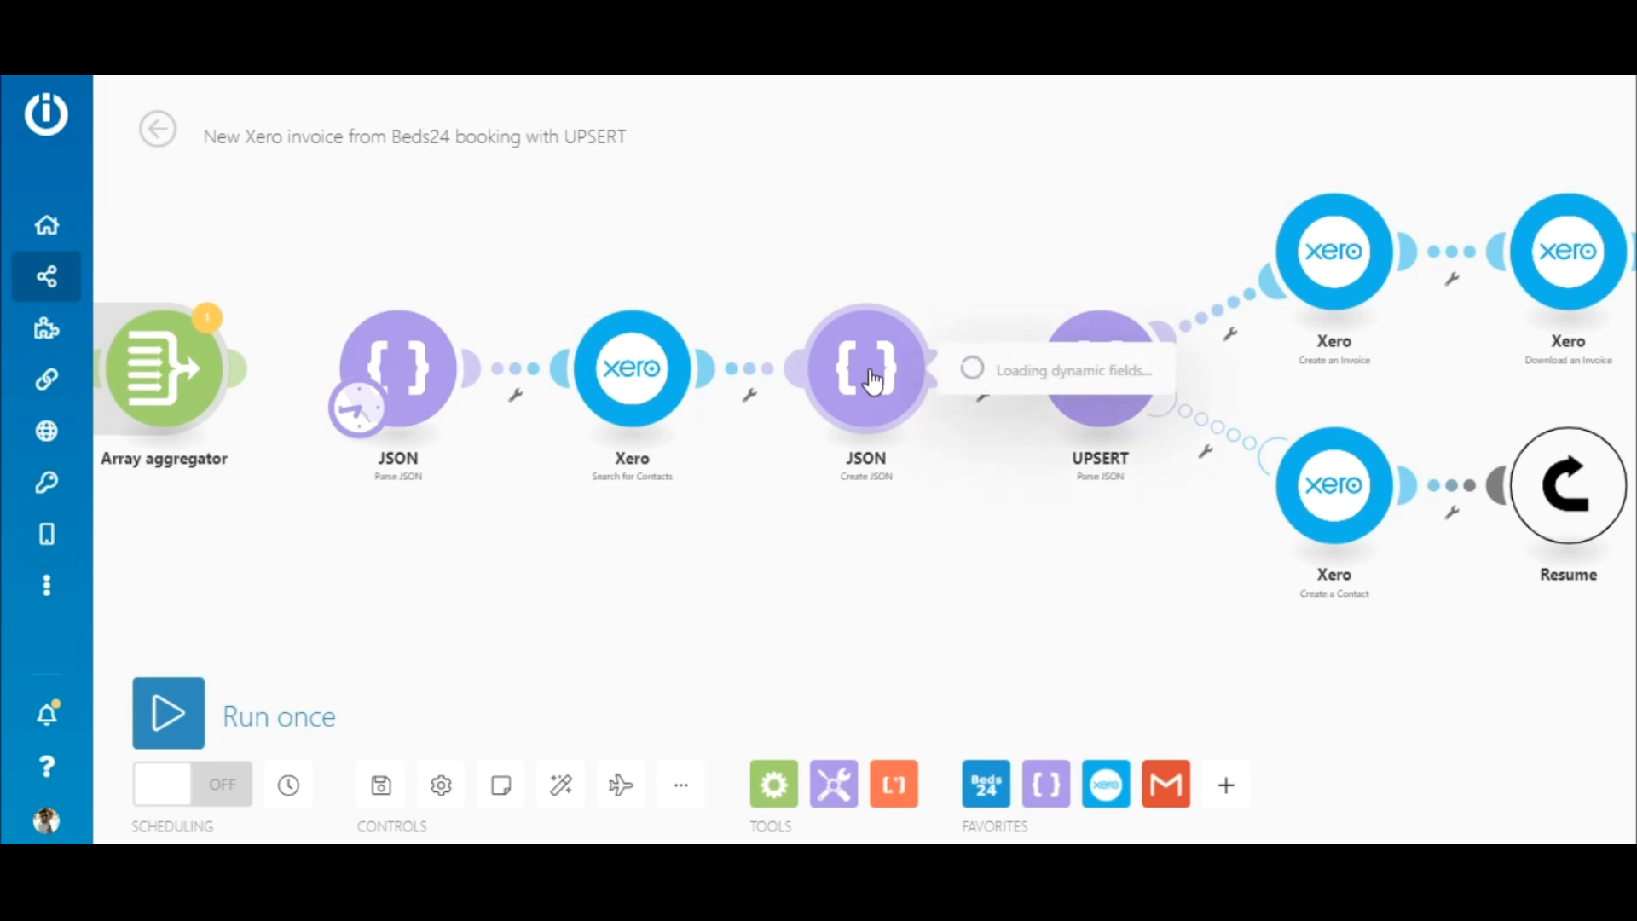
# - Create a 'Xero contact' data structure with a text ID field, mapped to Contact ID
pyautogui.click(864, 368)
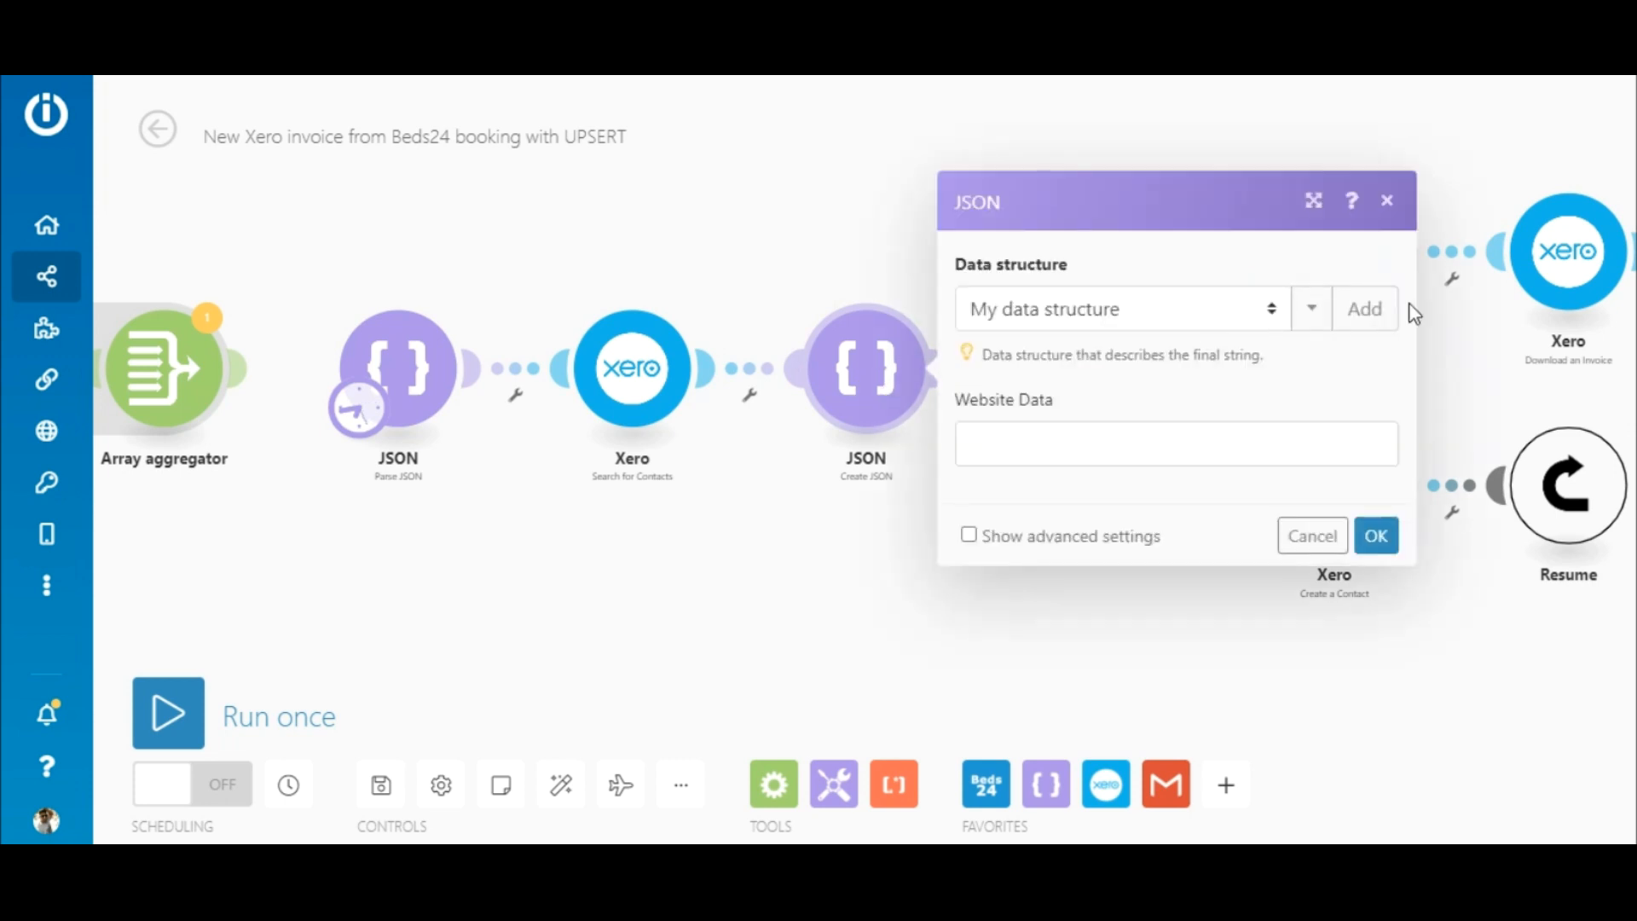
pyautogui.click(1363, 307)
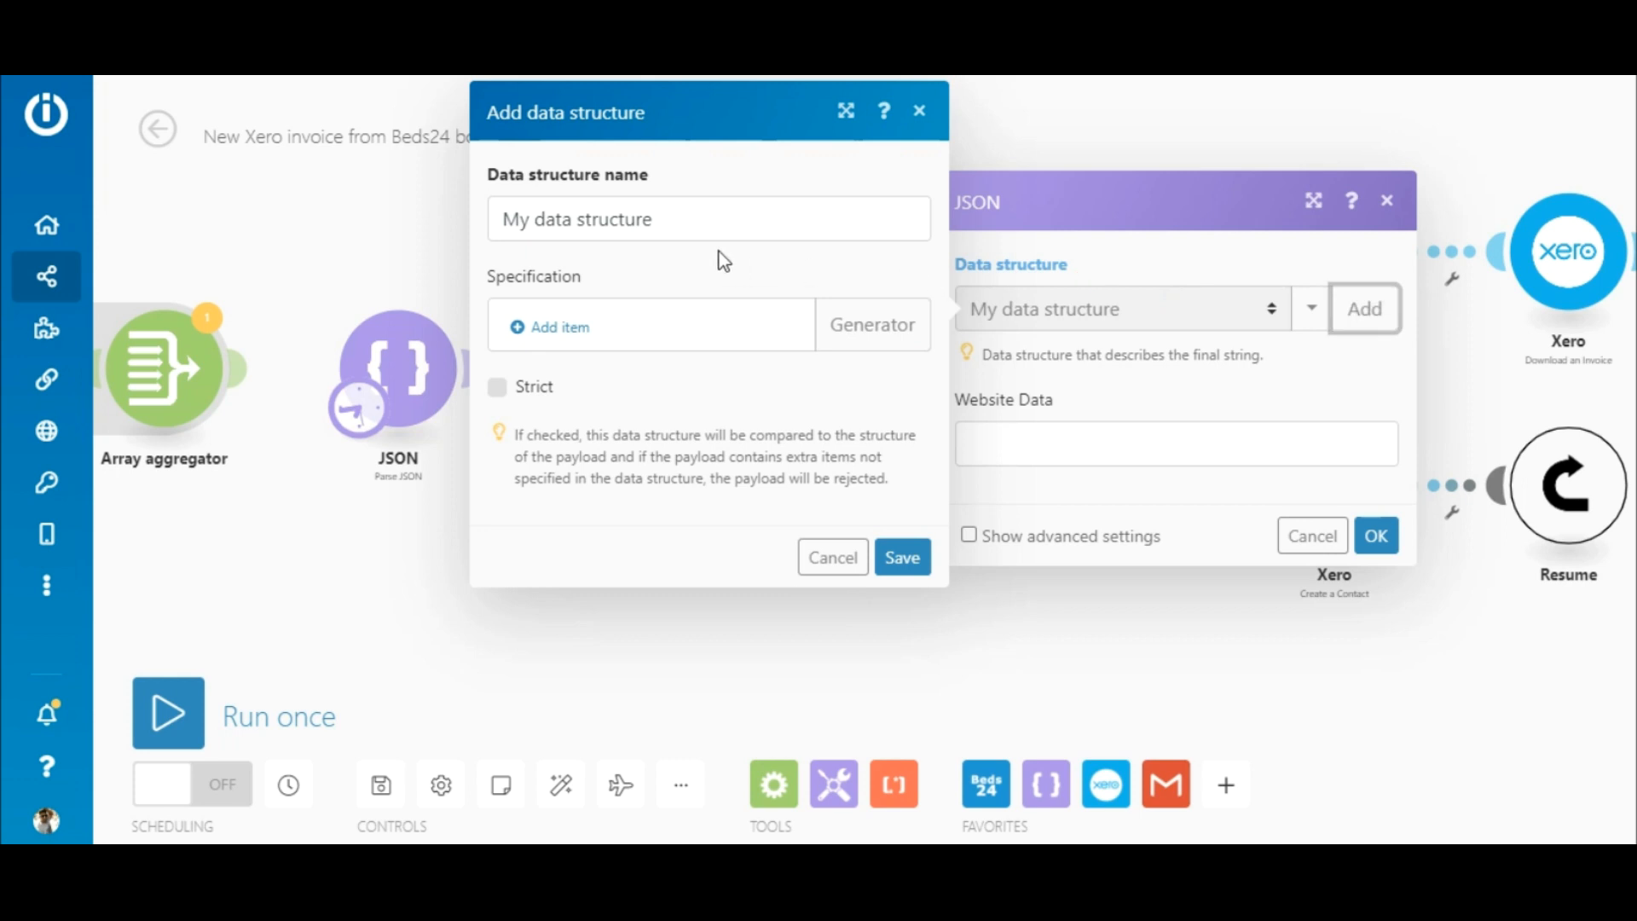
pyautogui.write('X')
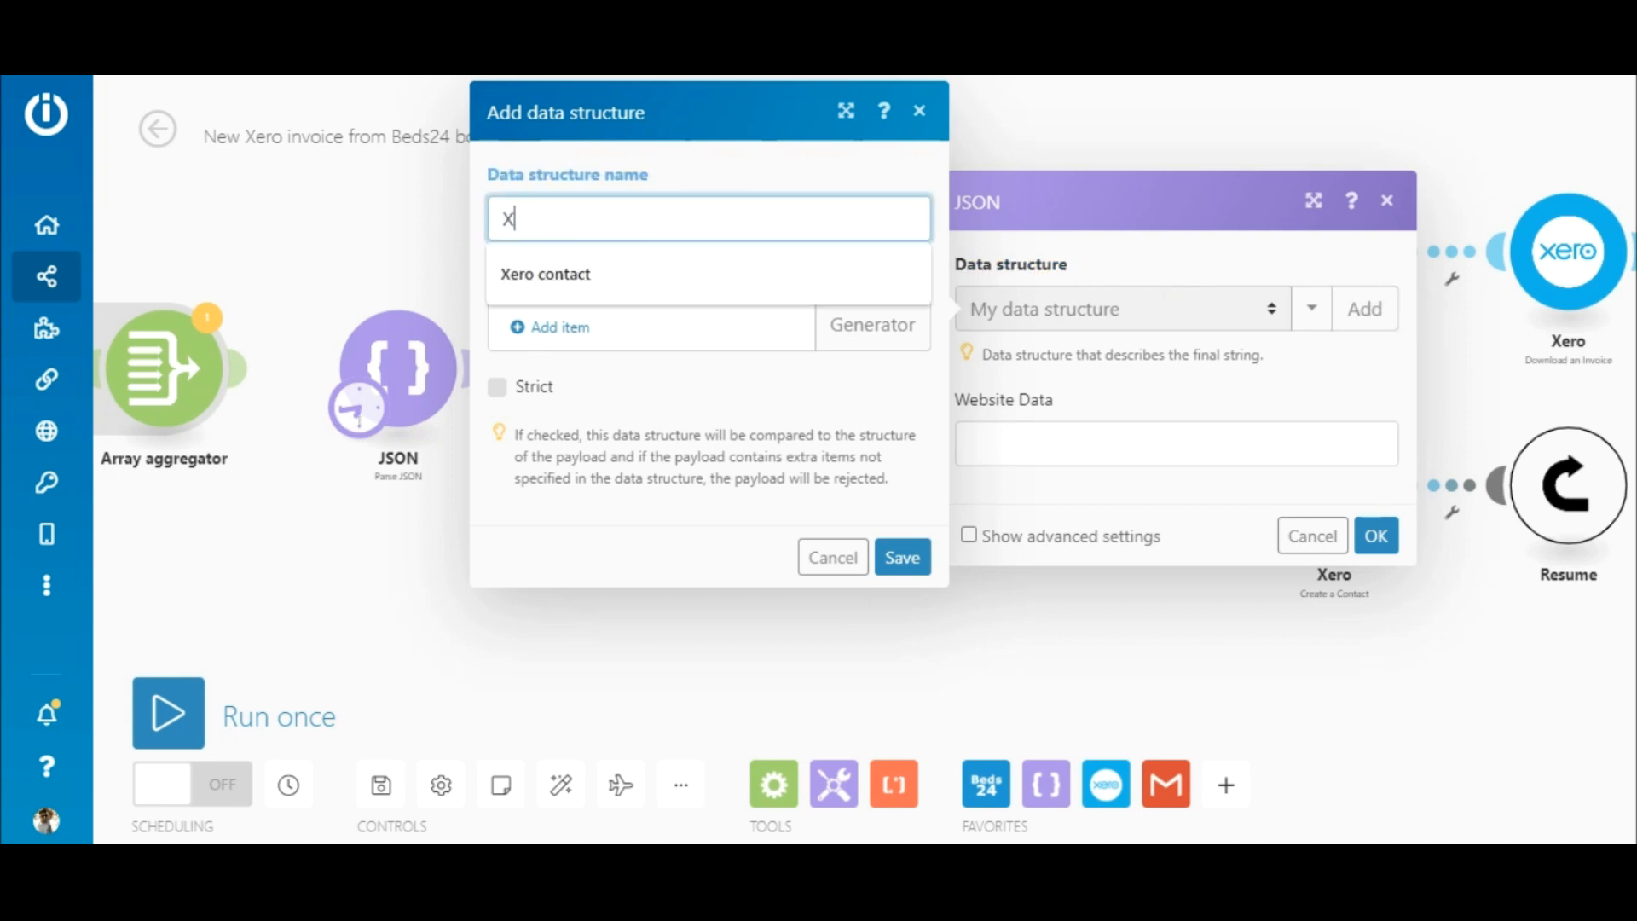
pyautogui.write('ero contac')
pyautogui.write('ID')
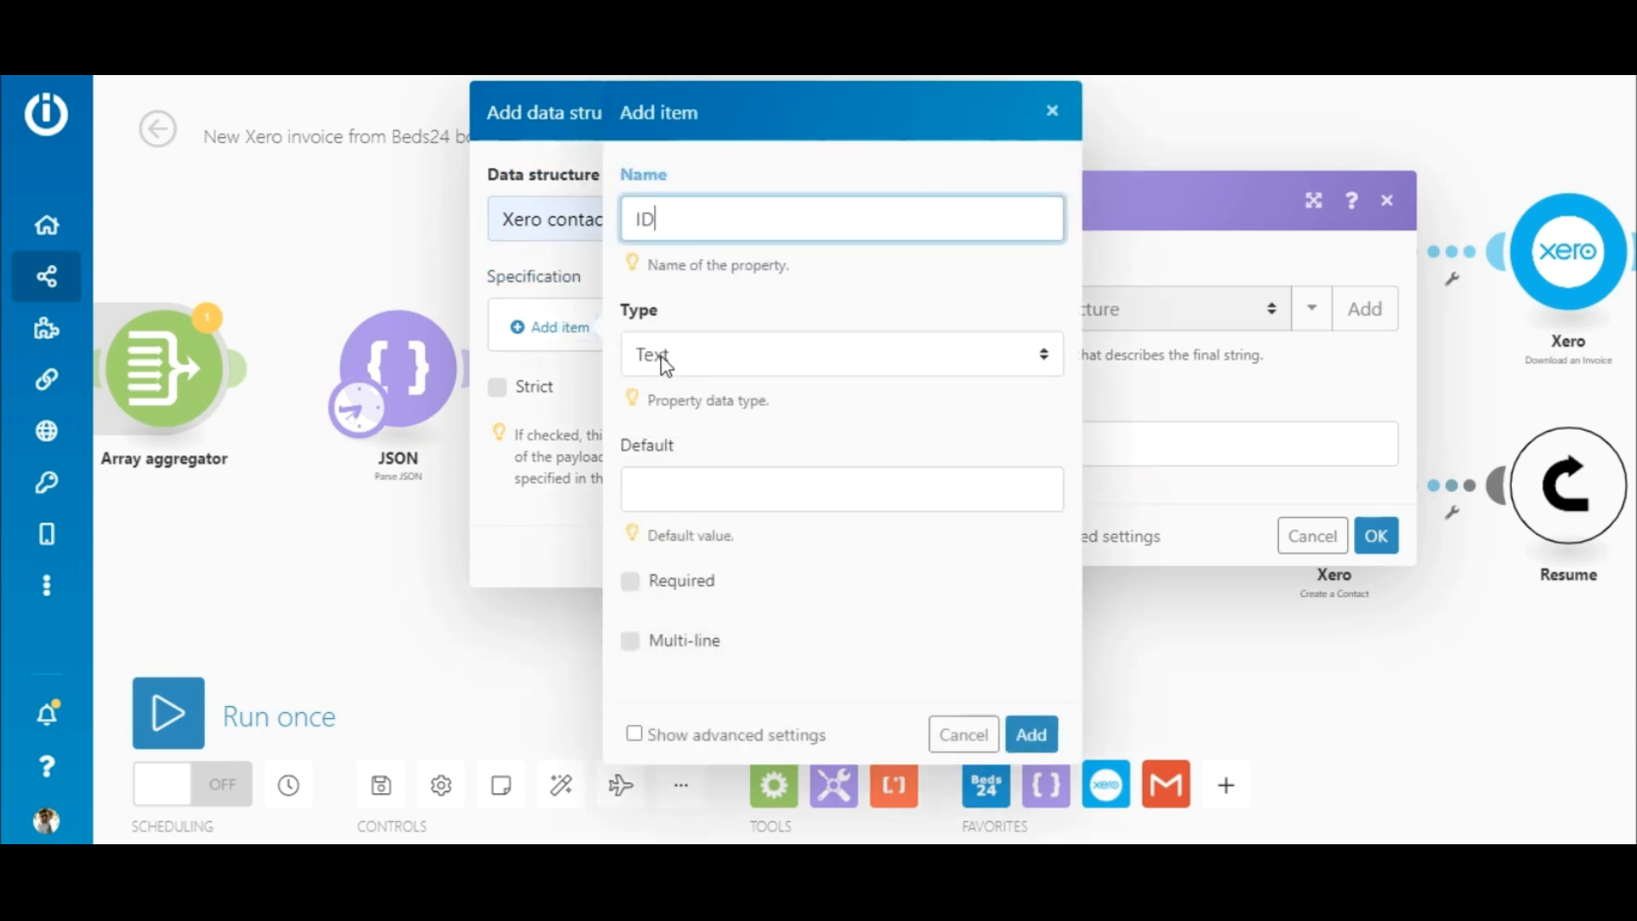
pyautogui.click(1028, 734)
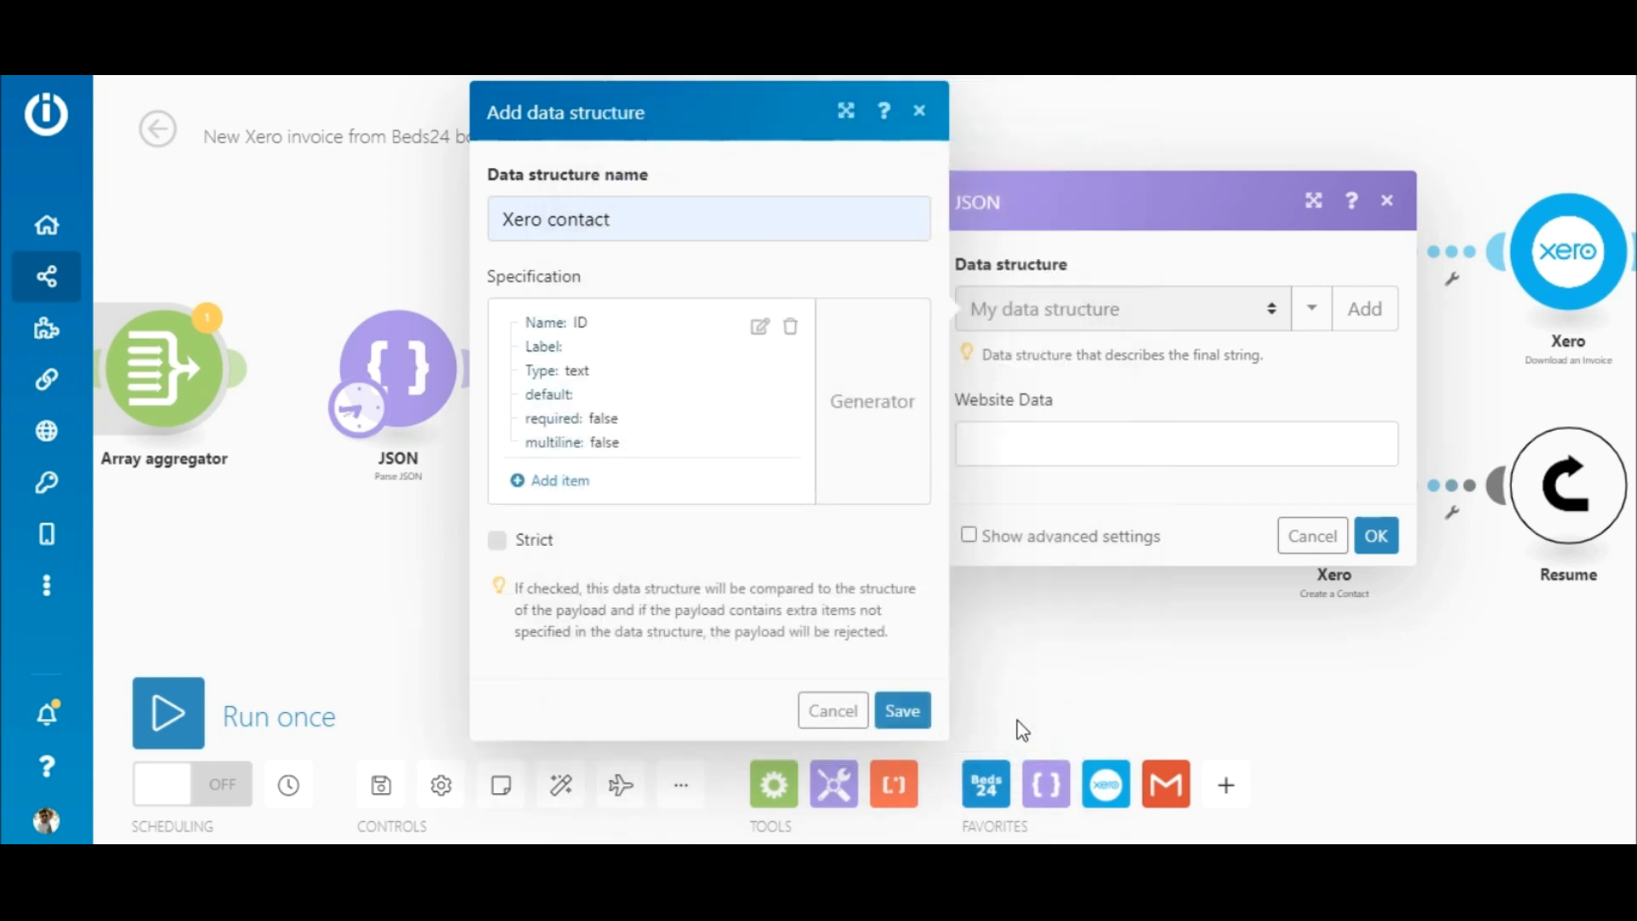
pyautogui.click(901, 710)
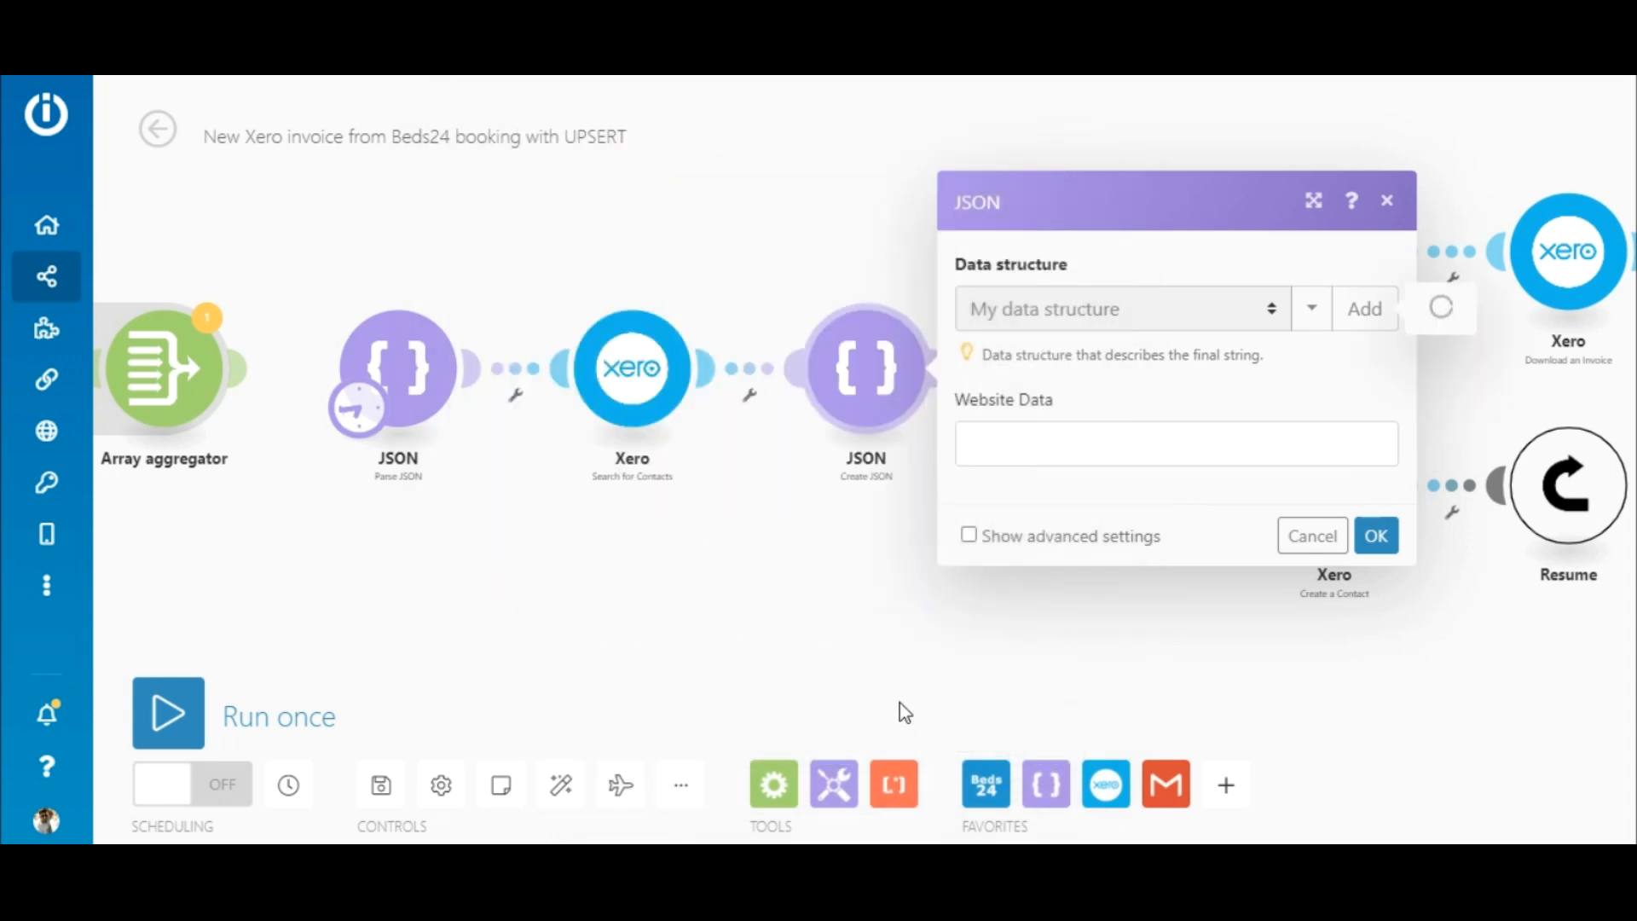
pyautogui.click(1116, 308)
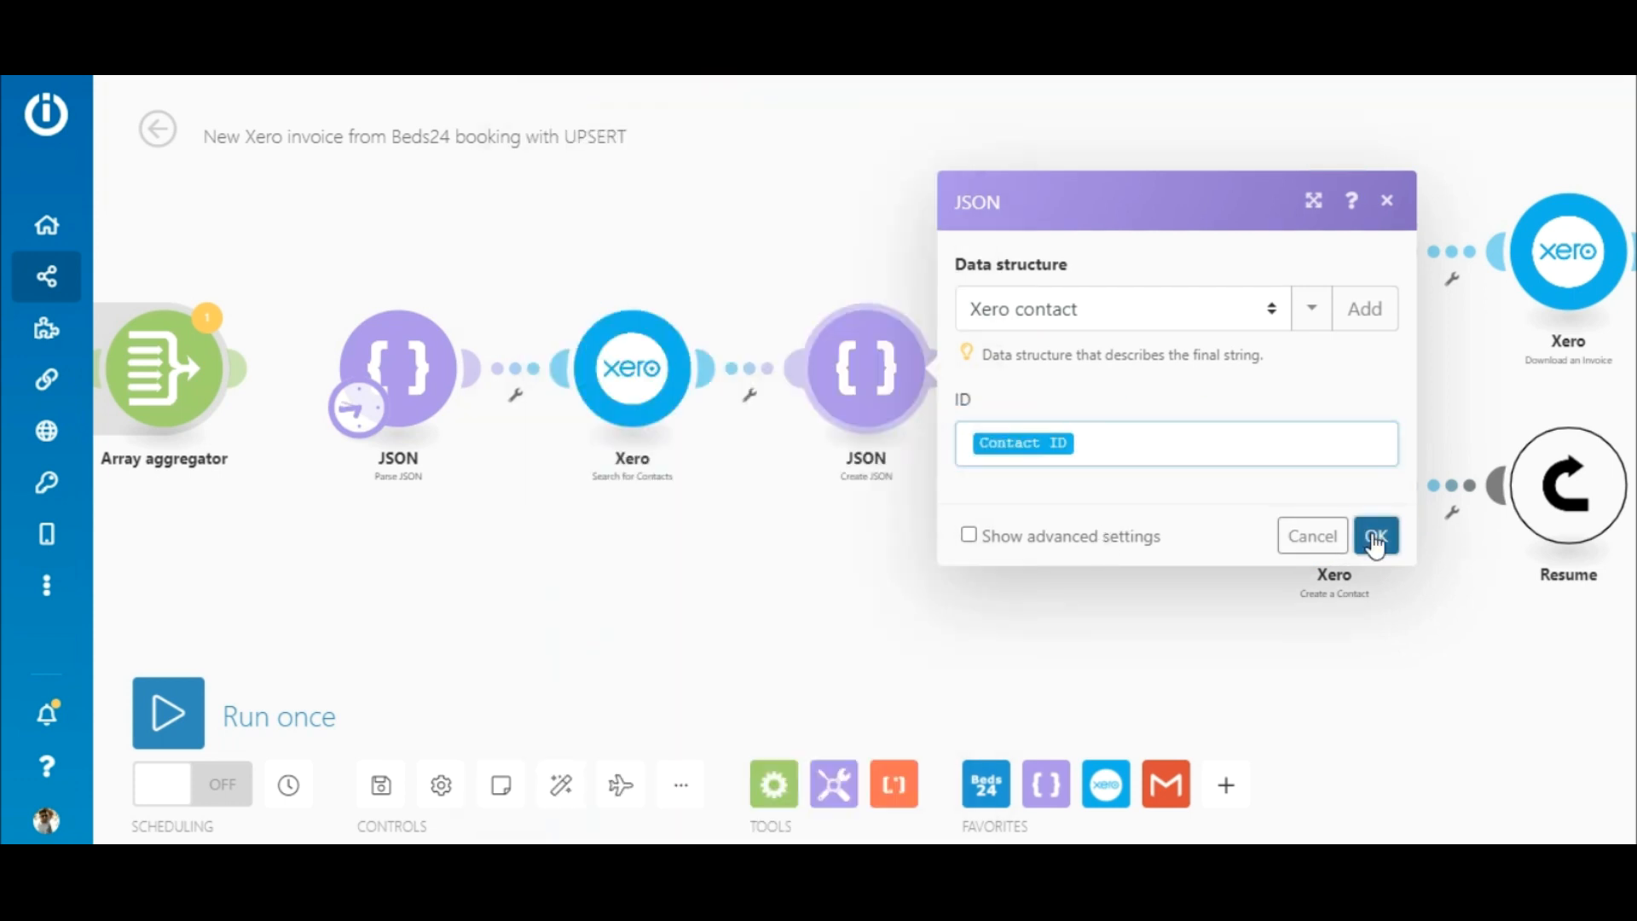
pyautogui.click(1375, 536)
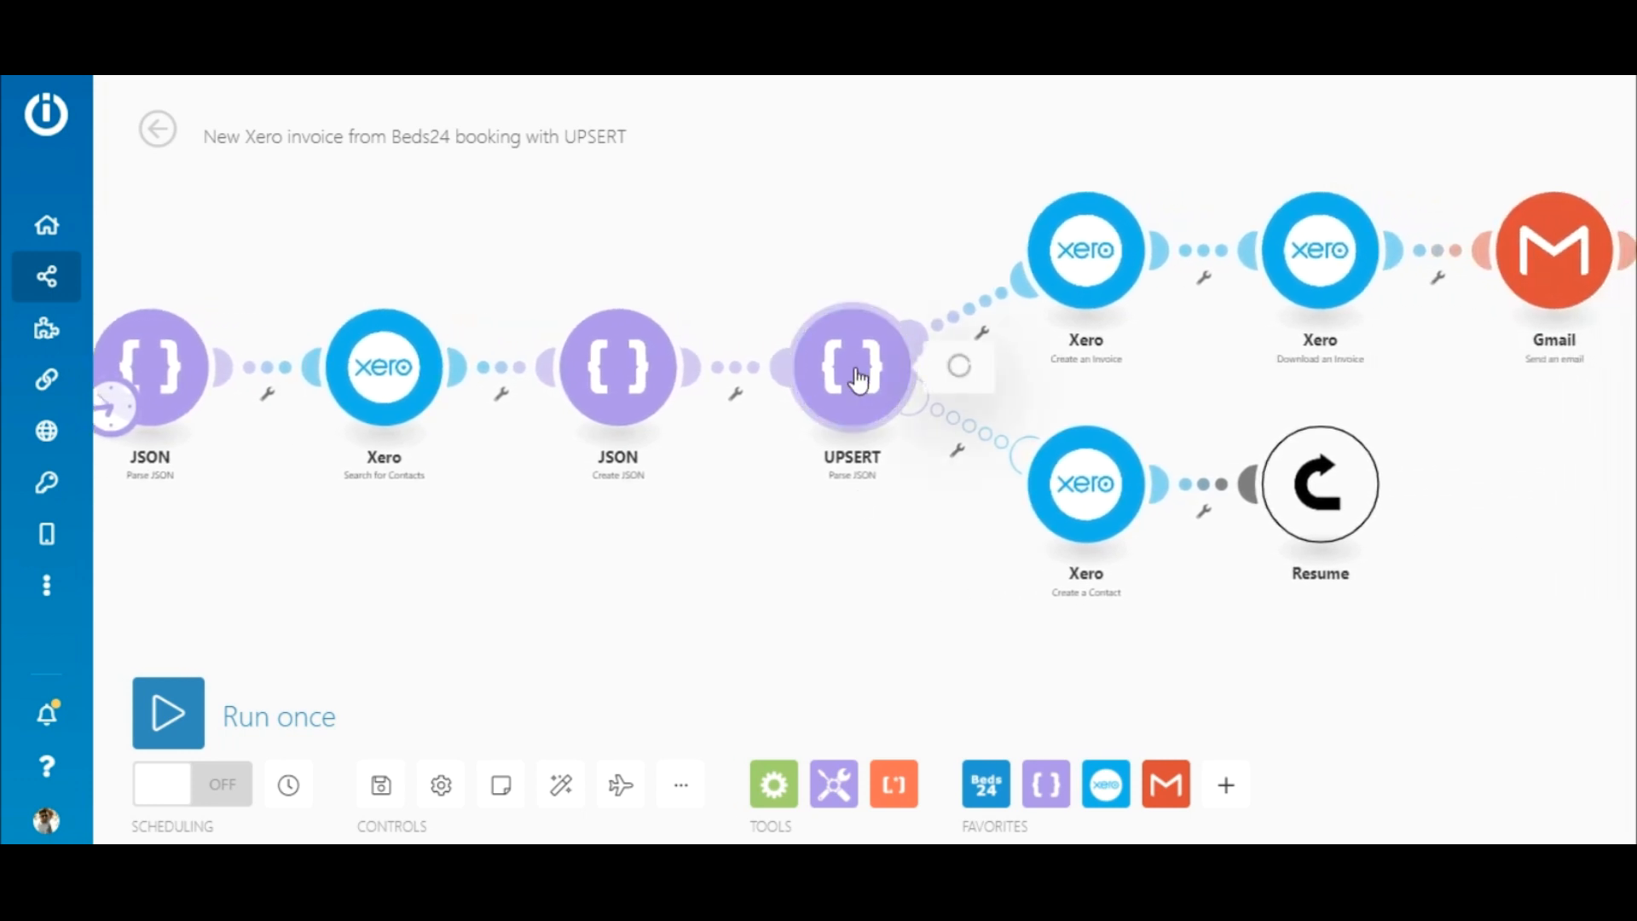
# - Set UPSERT to Xero contact structure with JSON string if(Contact ID; JSON string; emptystring)
pyautogui.click(852, 367)
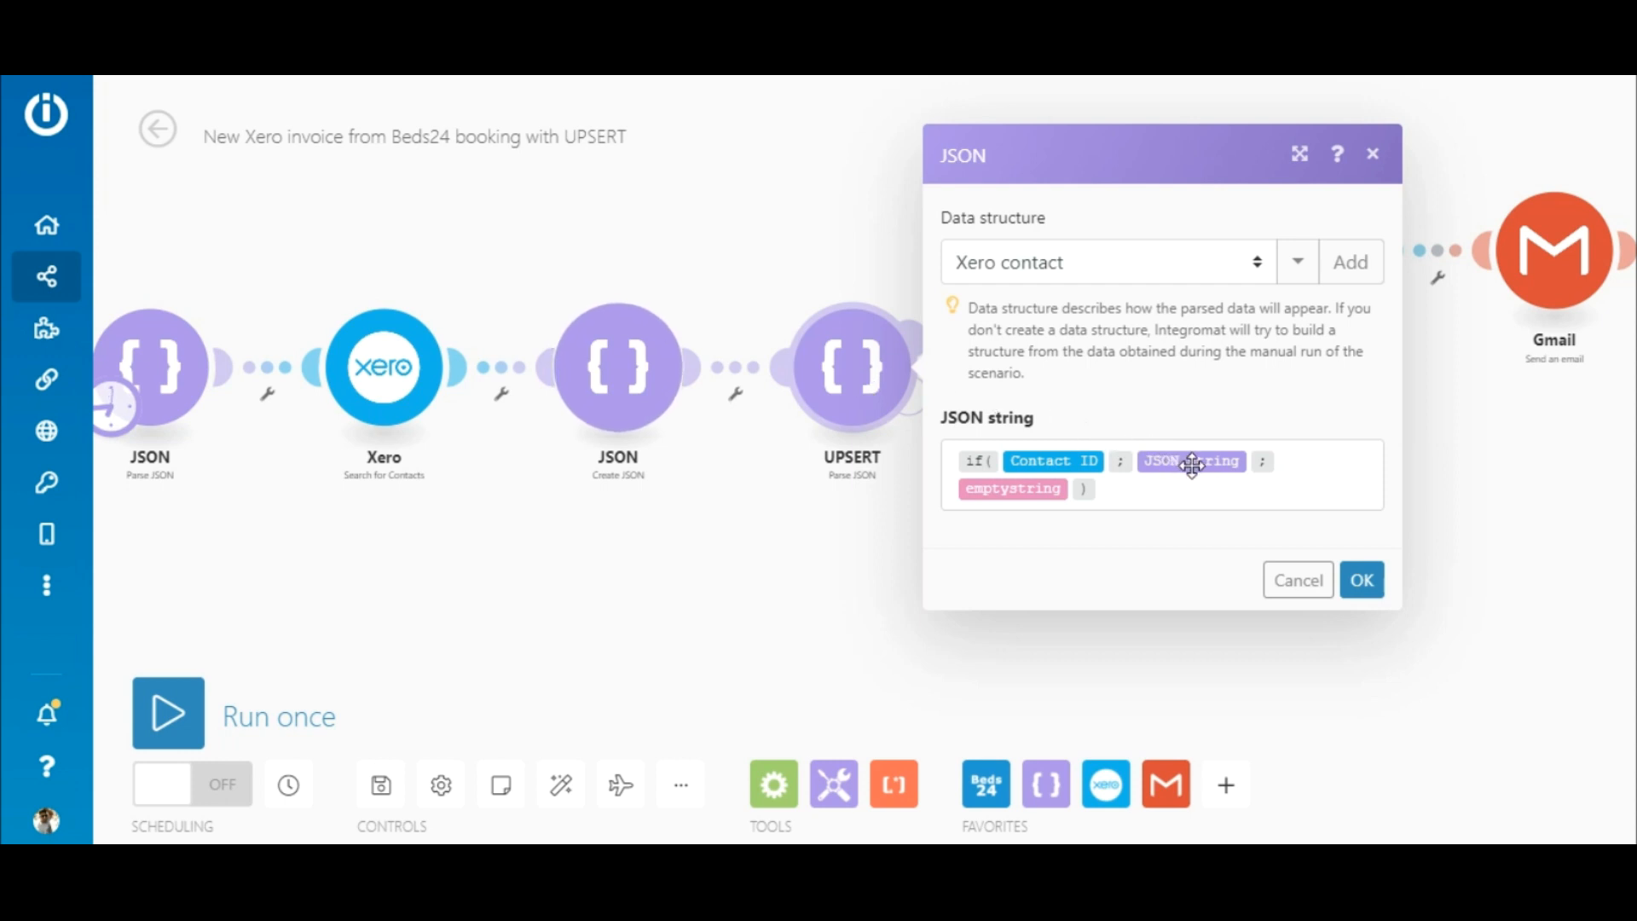
pyautogui.moveTo(1189, 461)
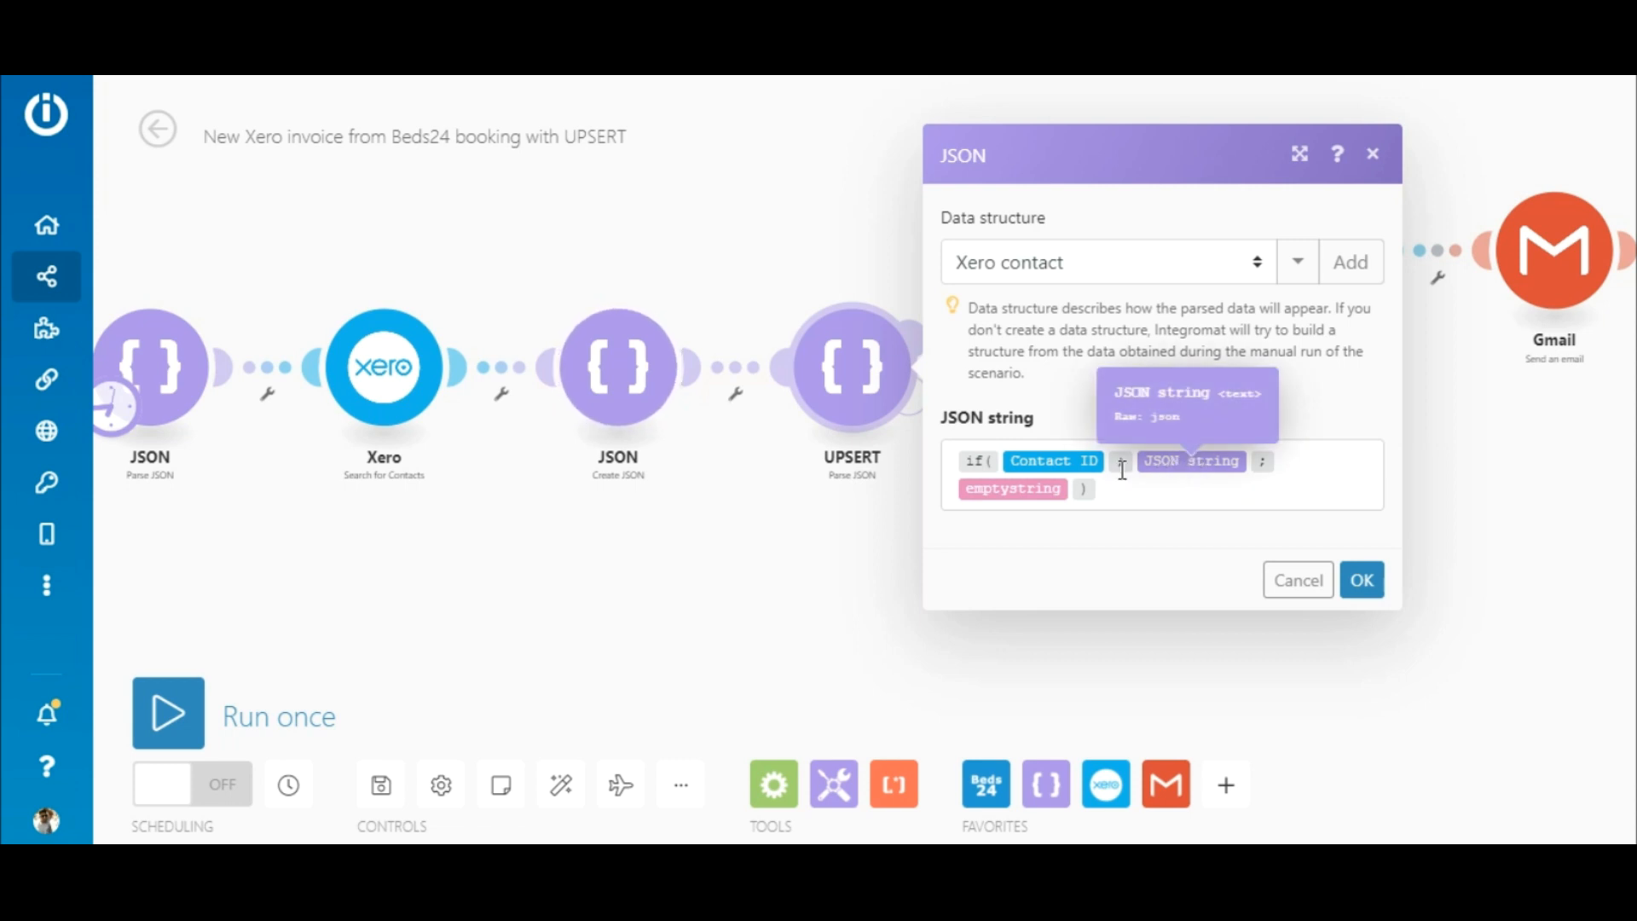
pyautogui.moveTo(1012, 489)
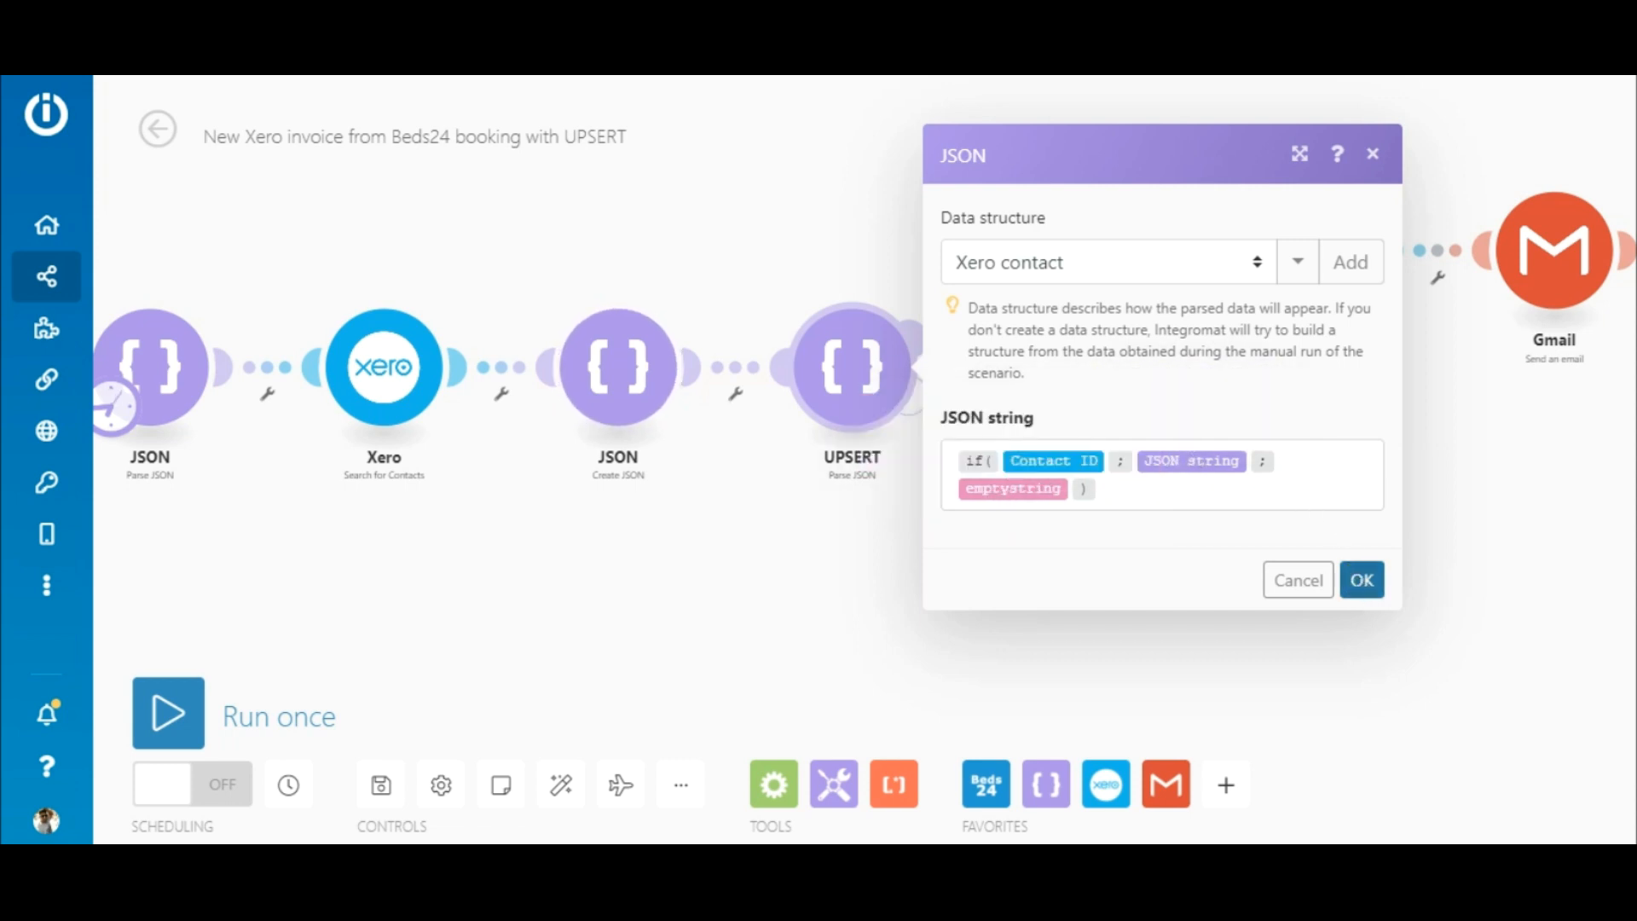
pyautogui.click(1360, 580)
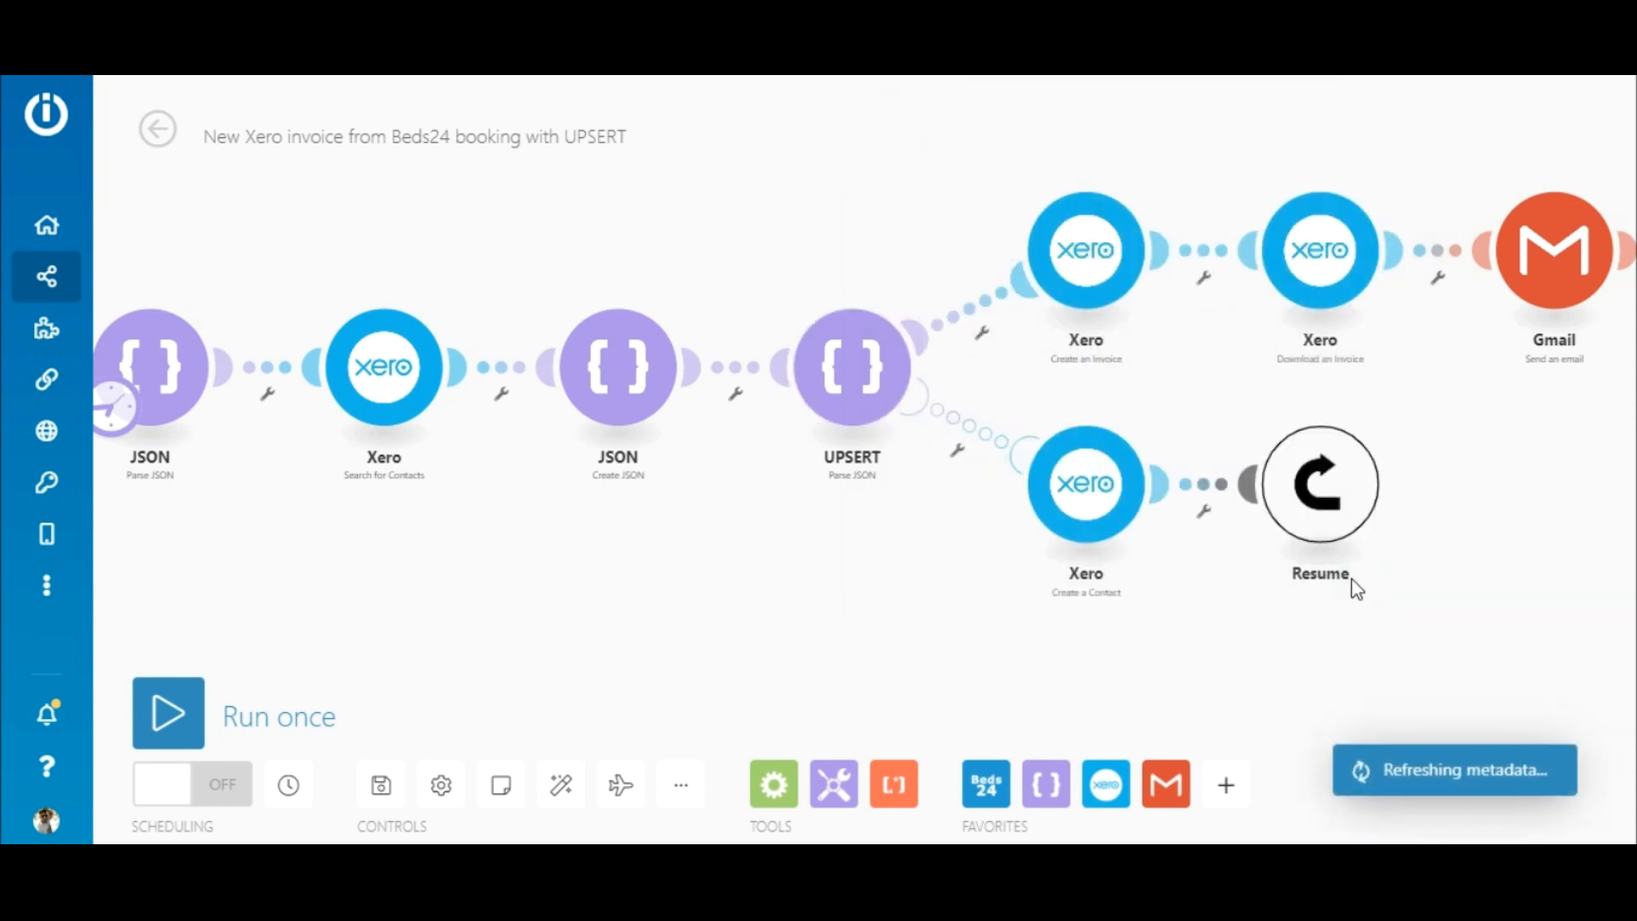
pyautogui.moveTo(1084, 483)
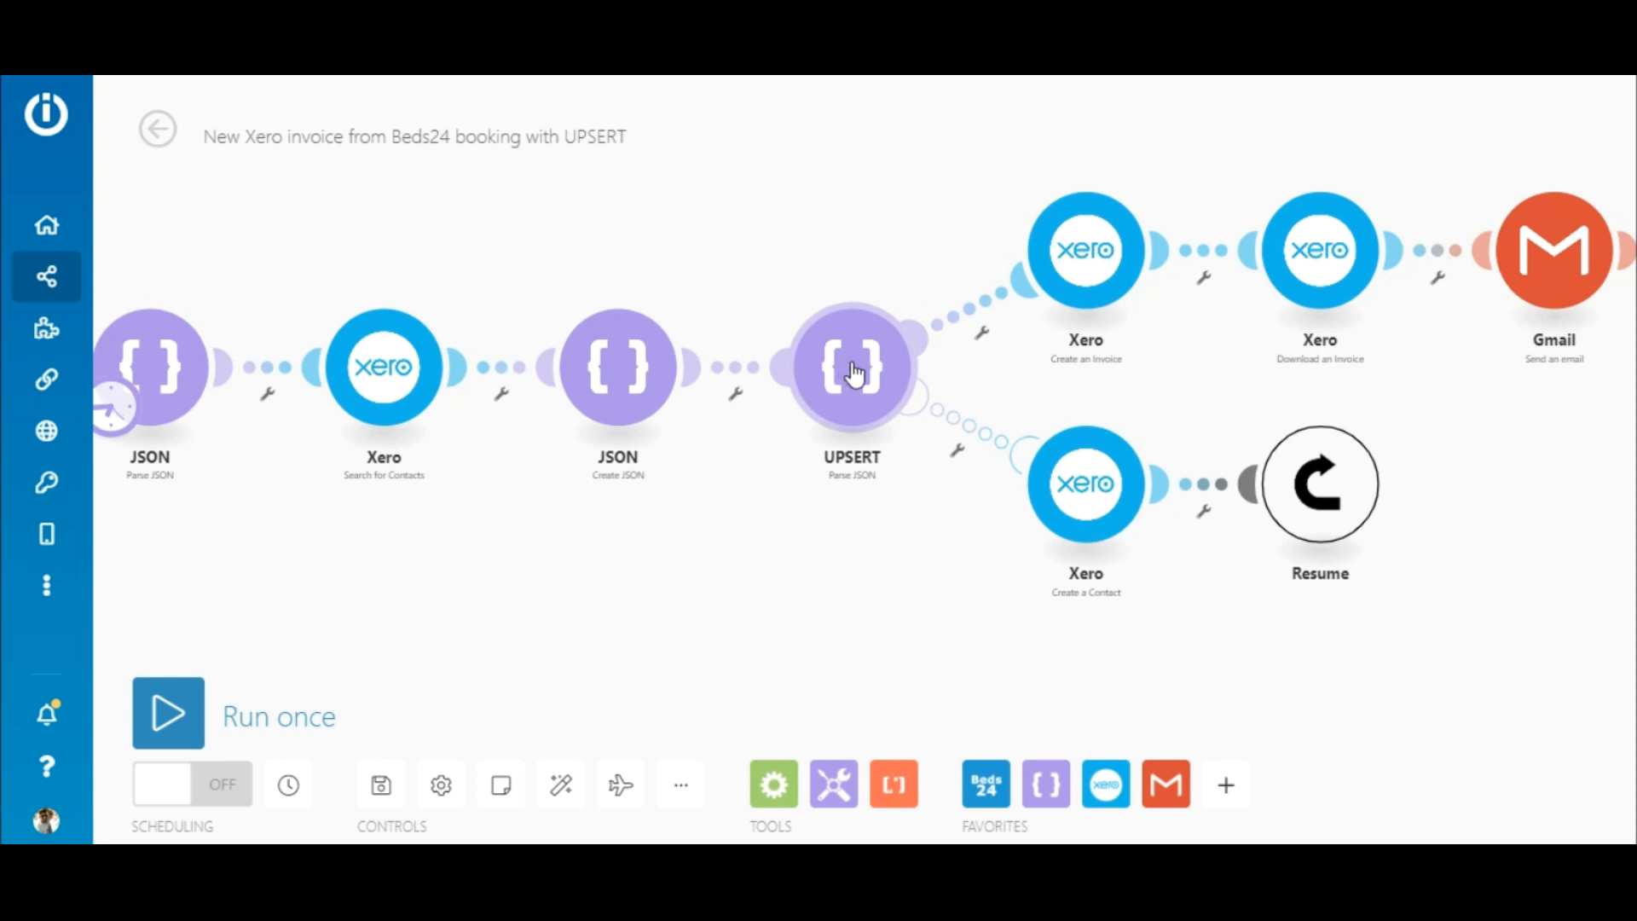
pyautogui.moveTo(877, 365)
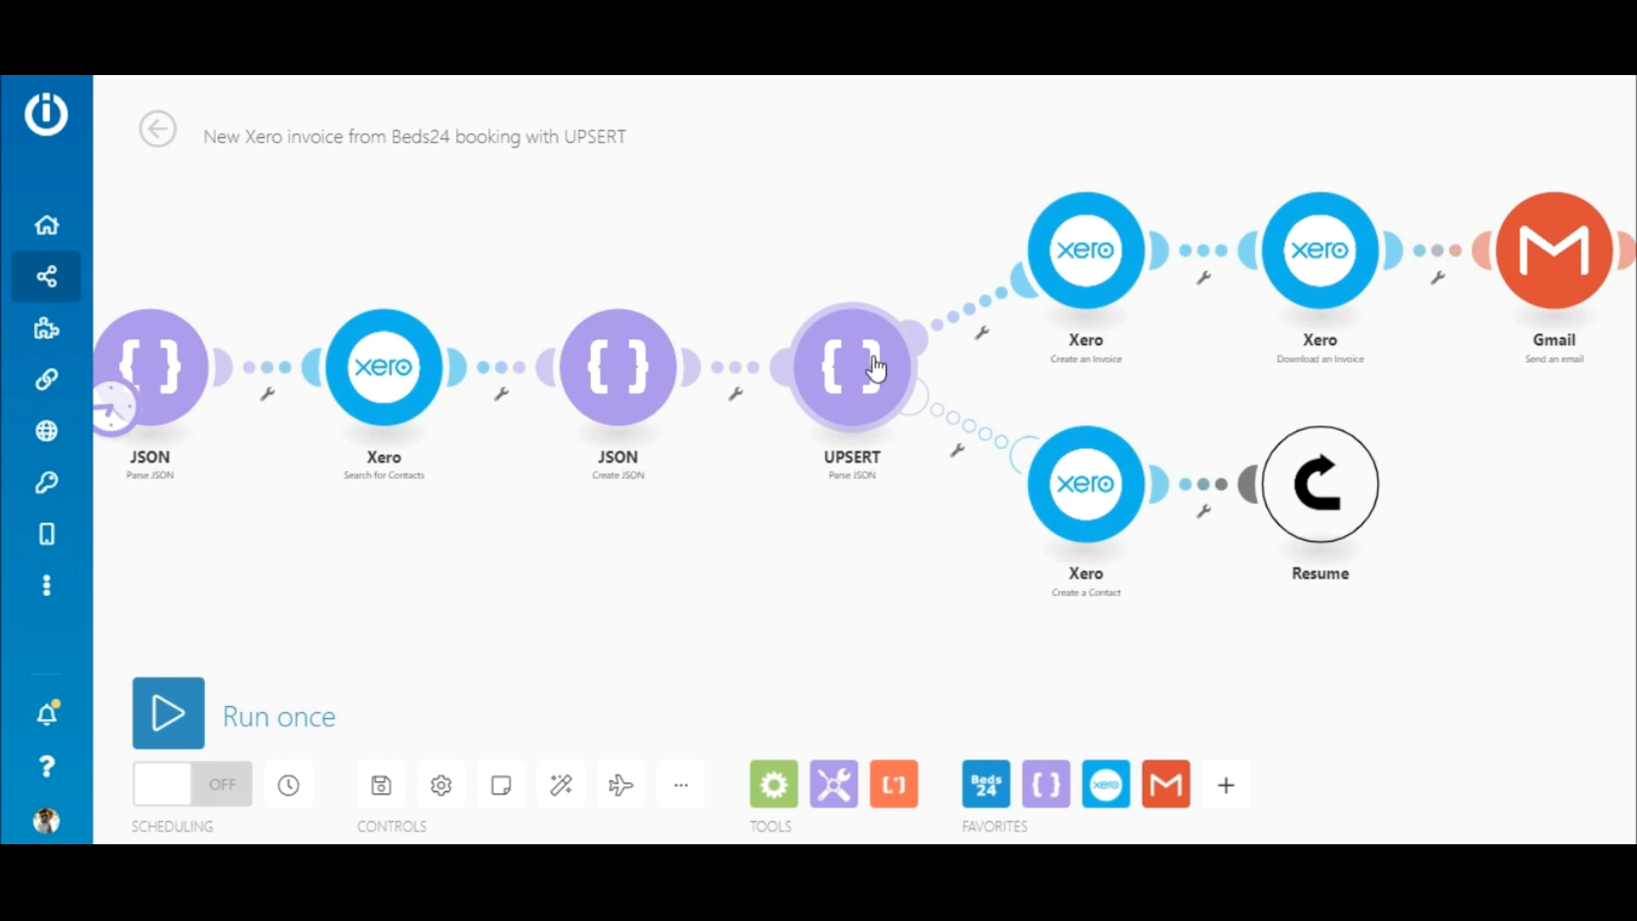
pyautogui.moveTo(910, 352)
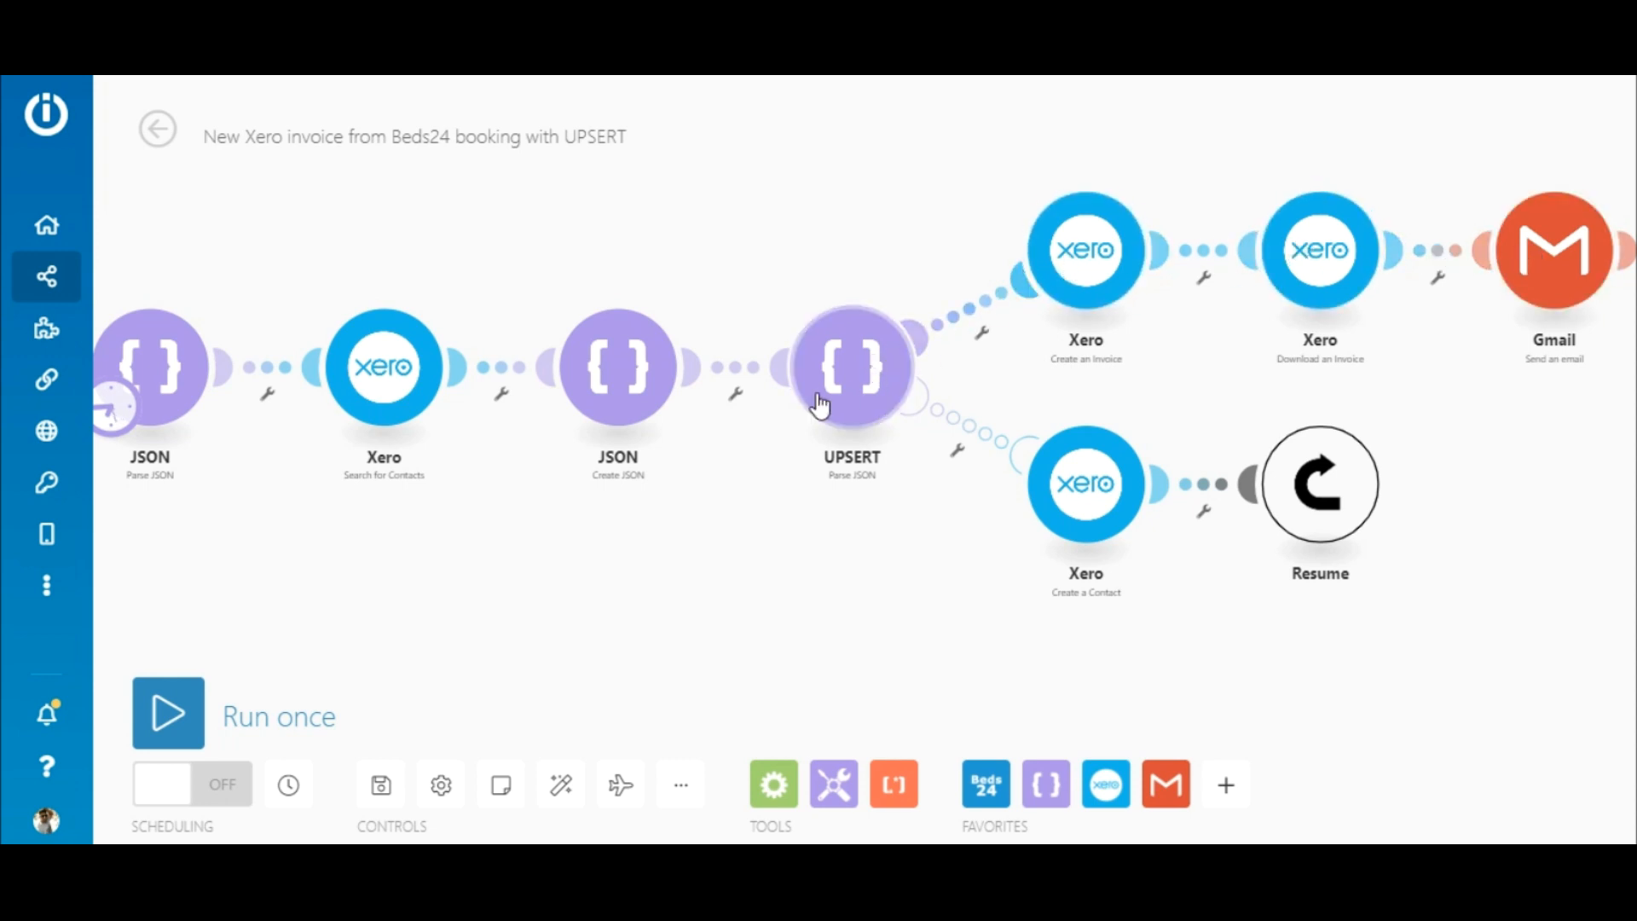
pyautogui.moveTo(1028, 468)
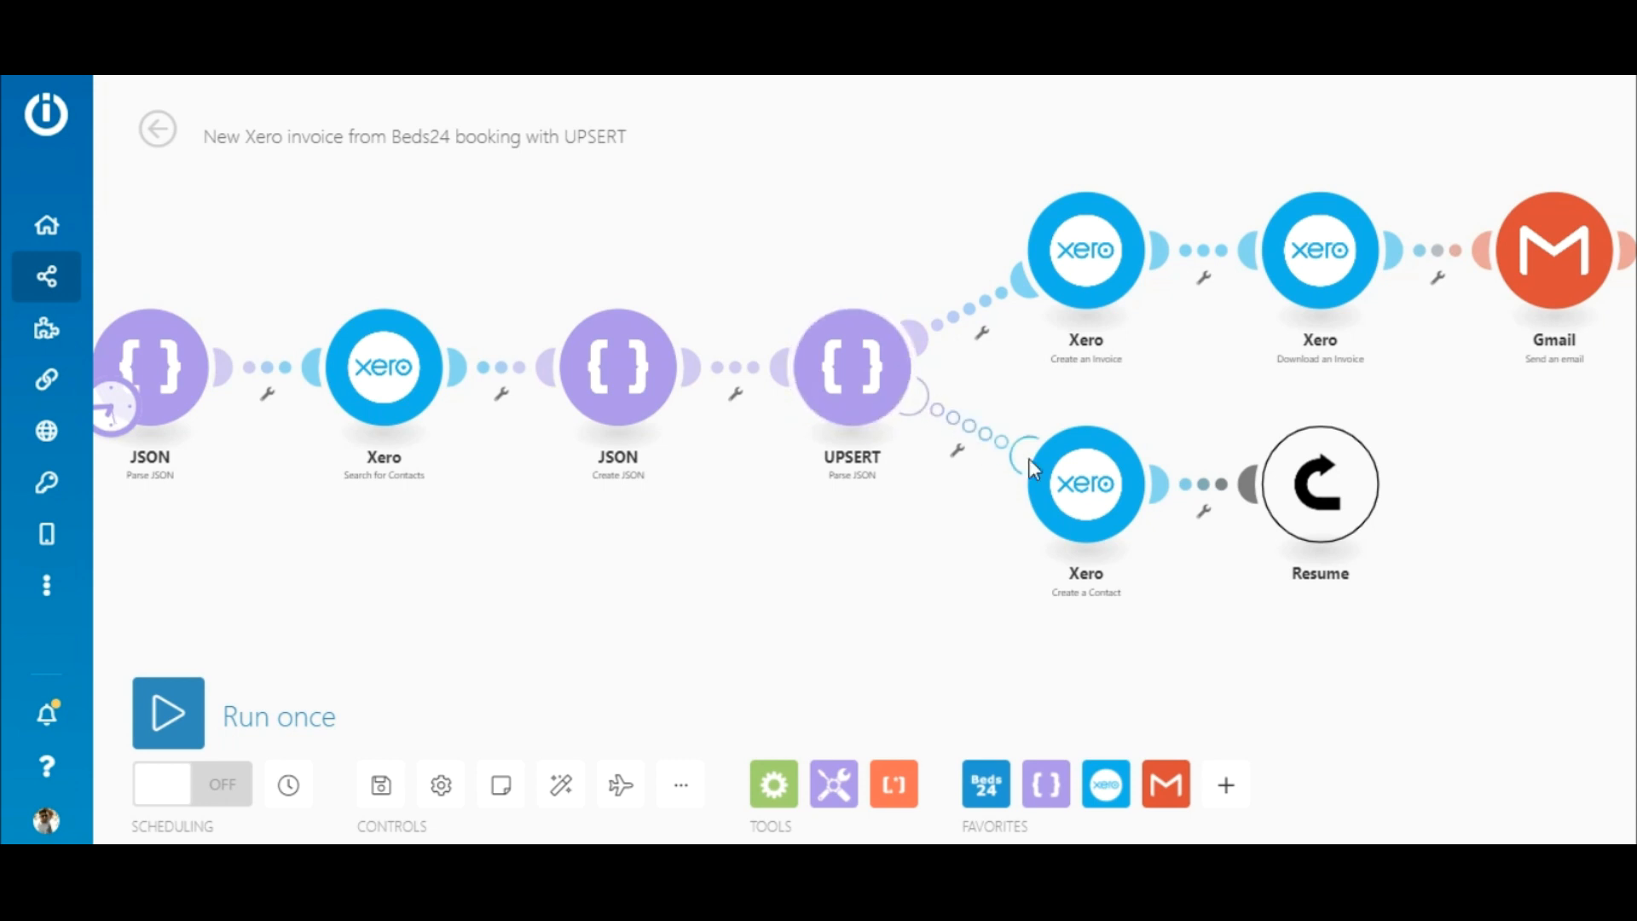
pyautogui.moveTo(986, 450)
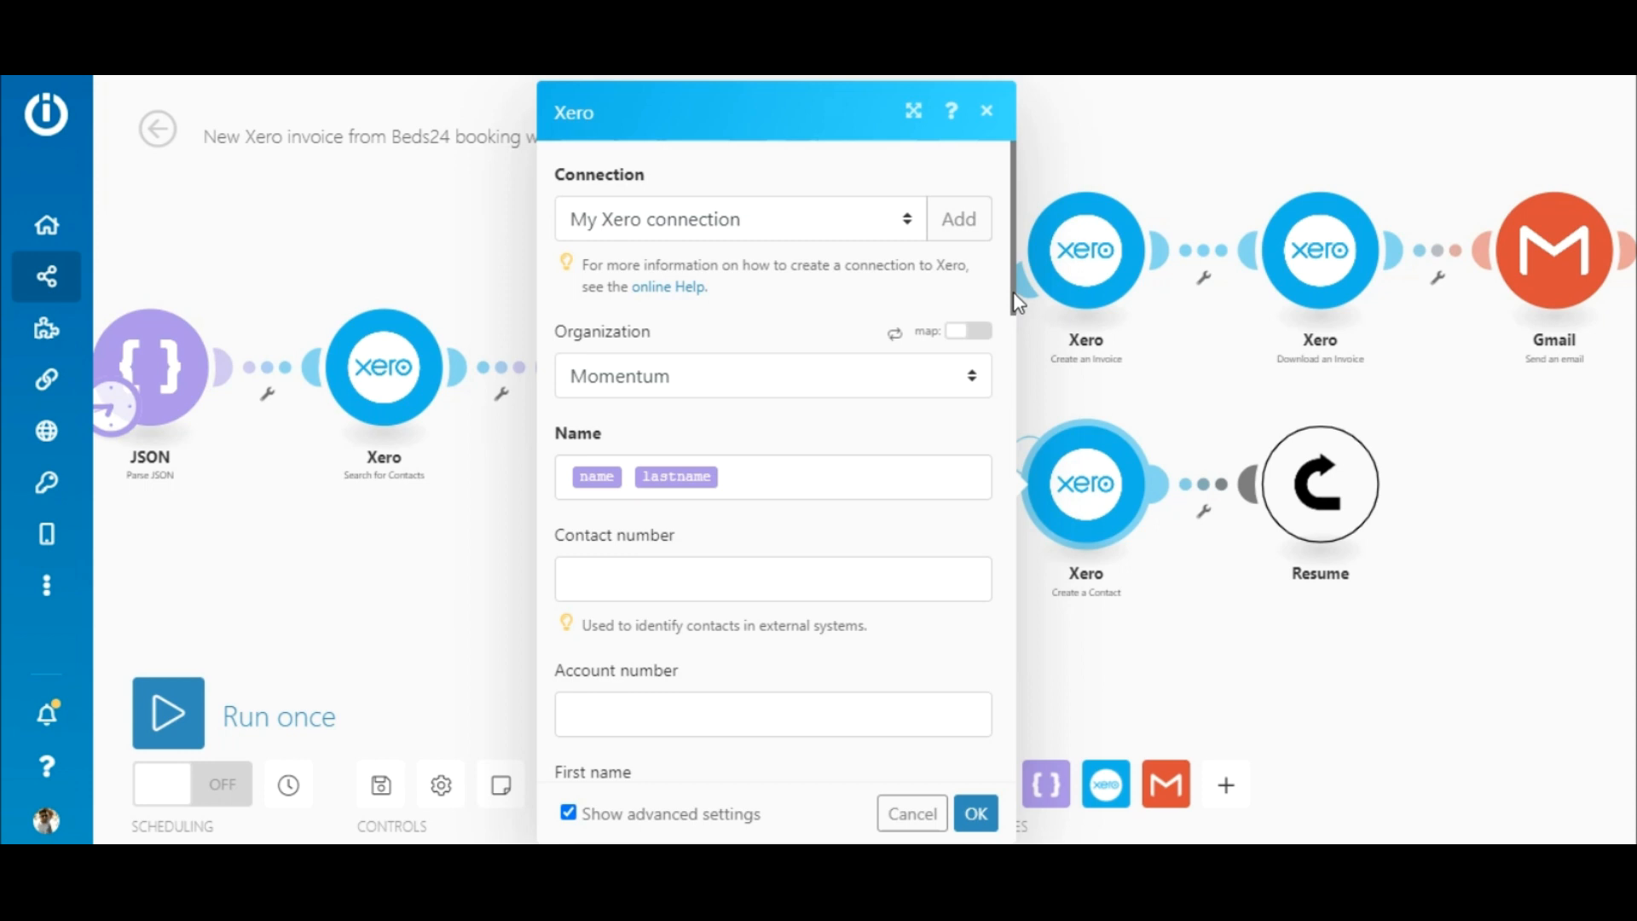
# - Confirm the Create a Contact mappings and set the Resume module's ID to Contact ID
pyautogui.scroll(-3)
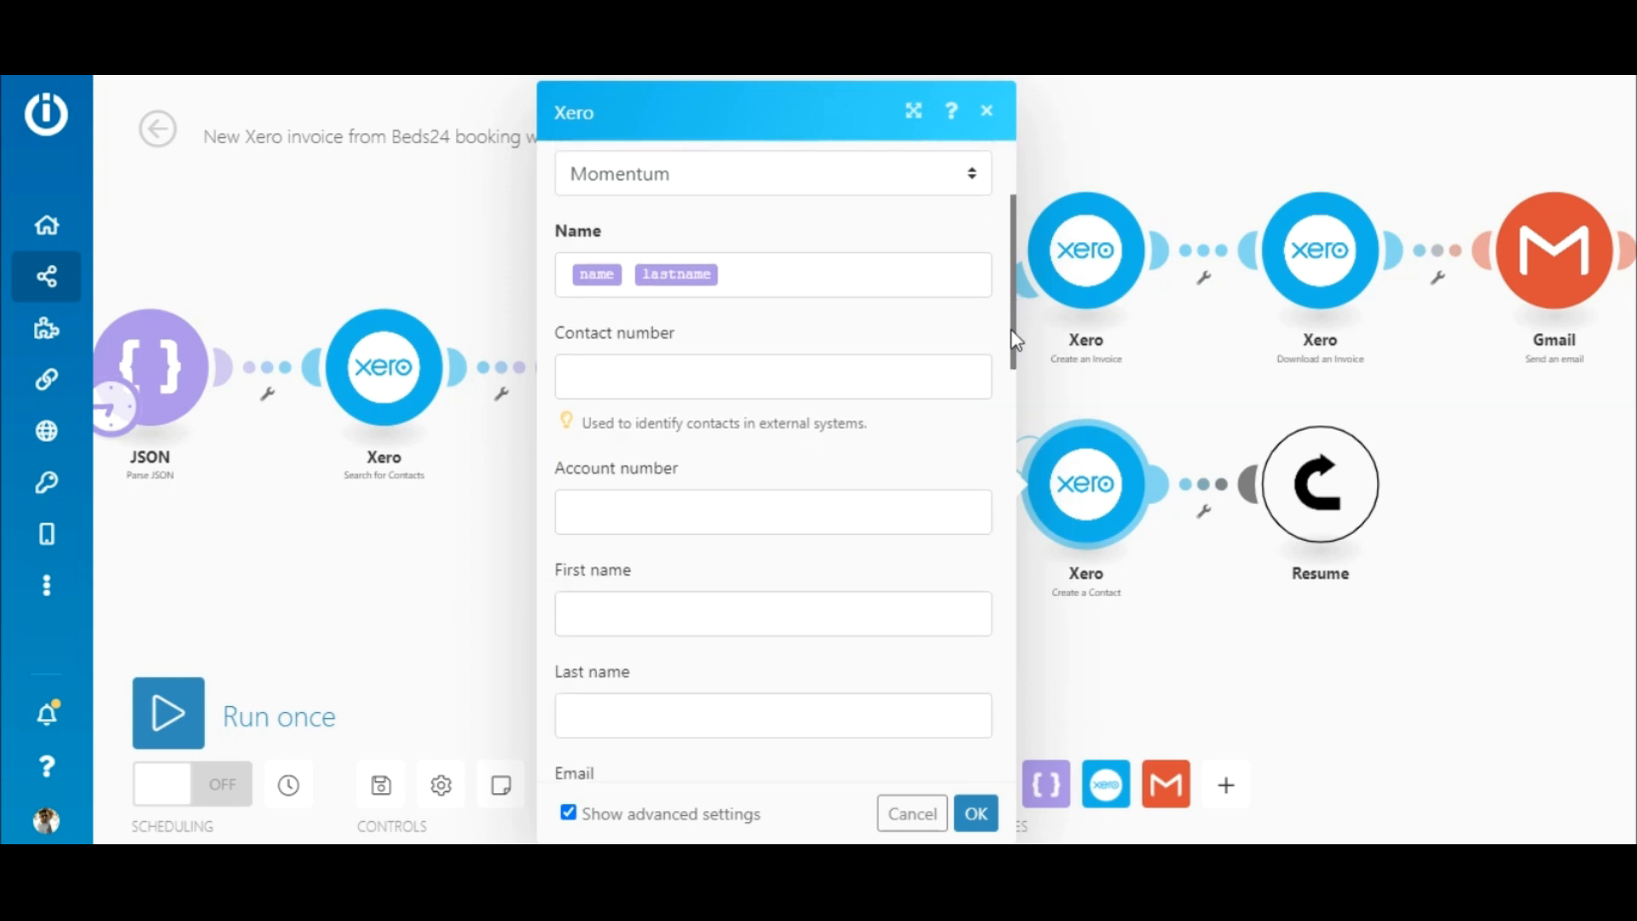
pyautogui.scroll(-3)
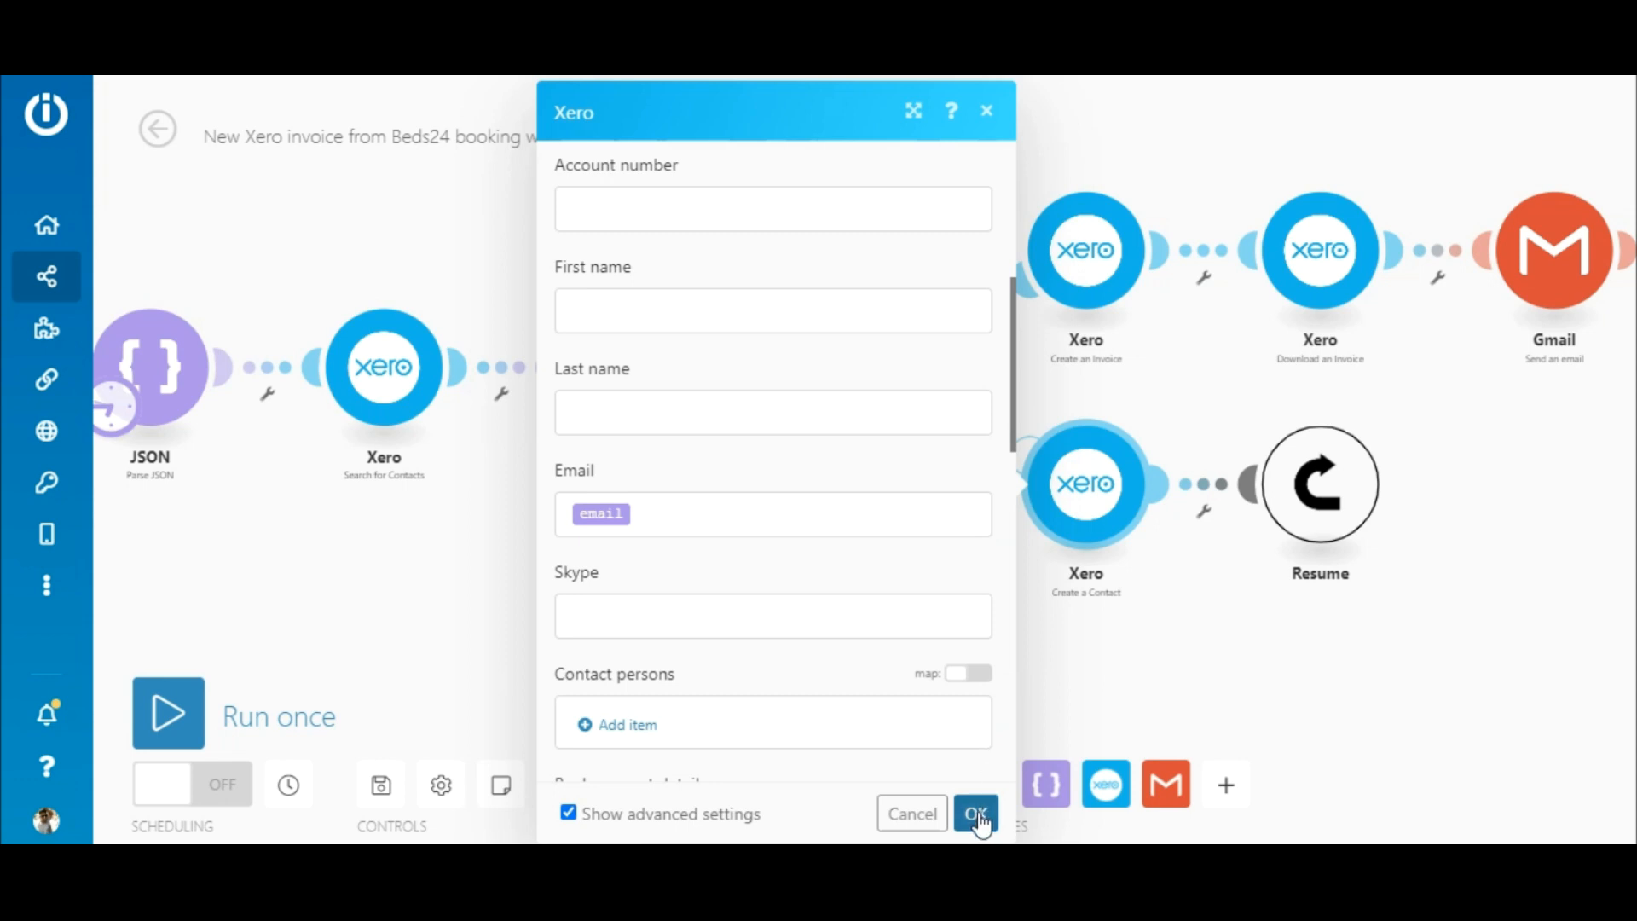
pyautogui.click(974, 813)
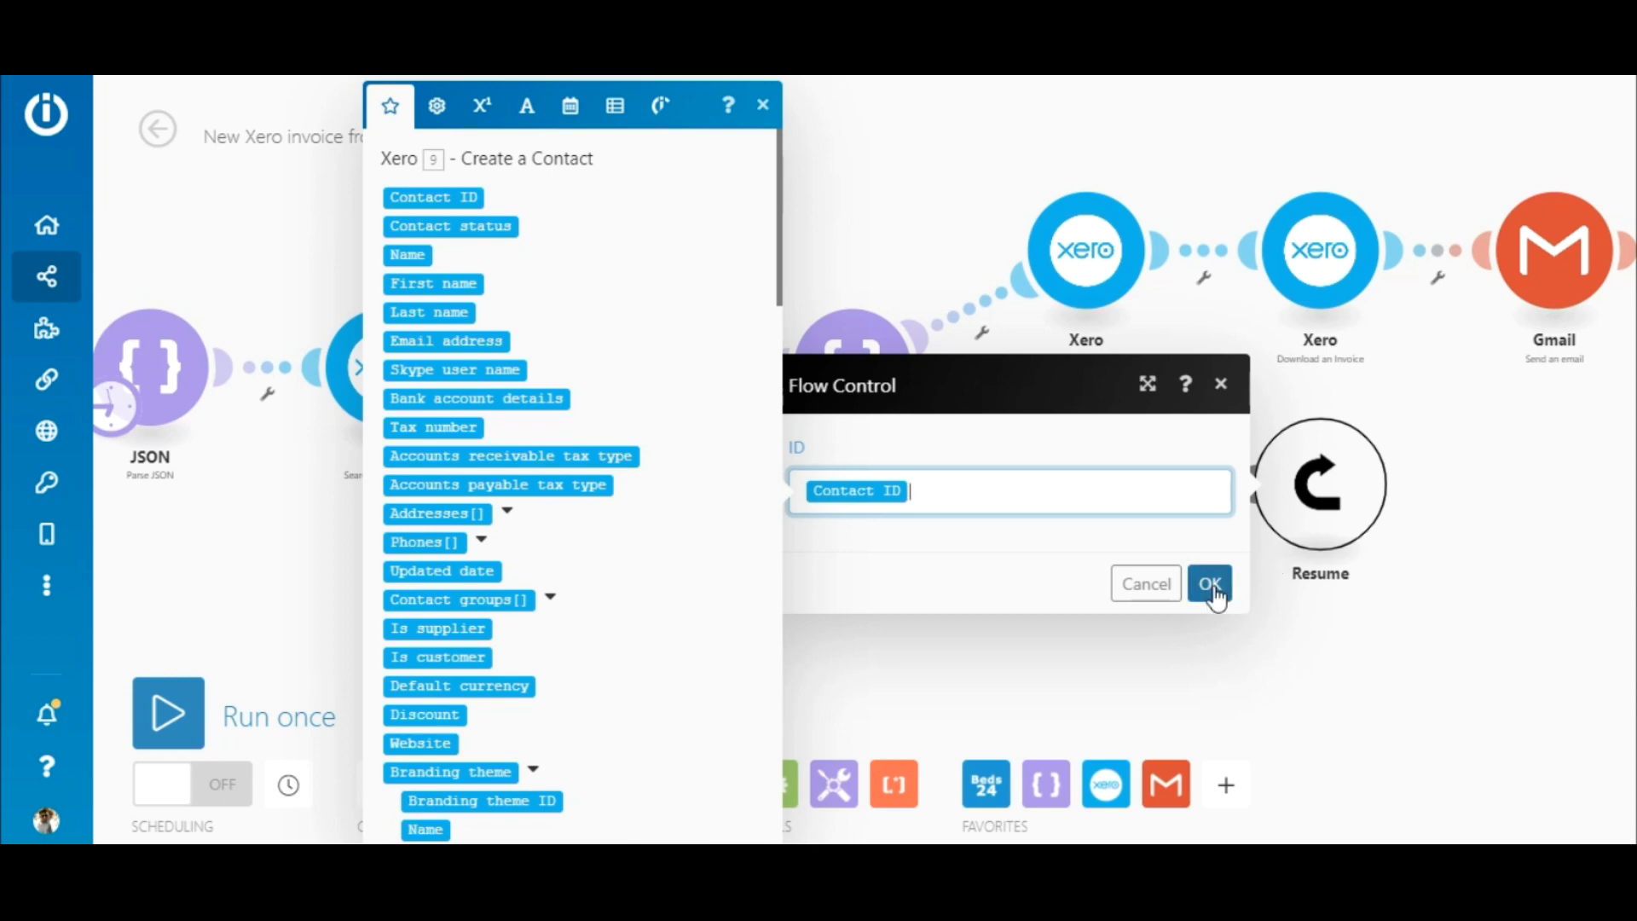
pyautogui.click(1209, 583)
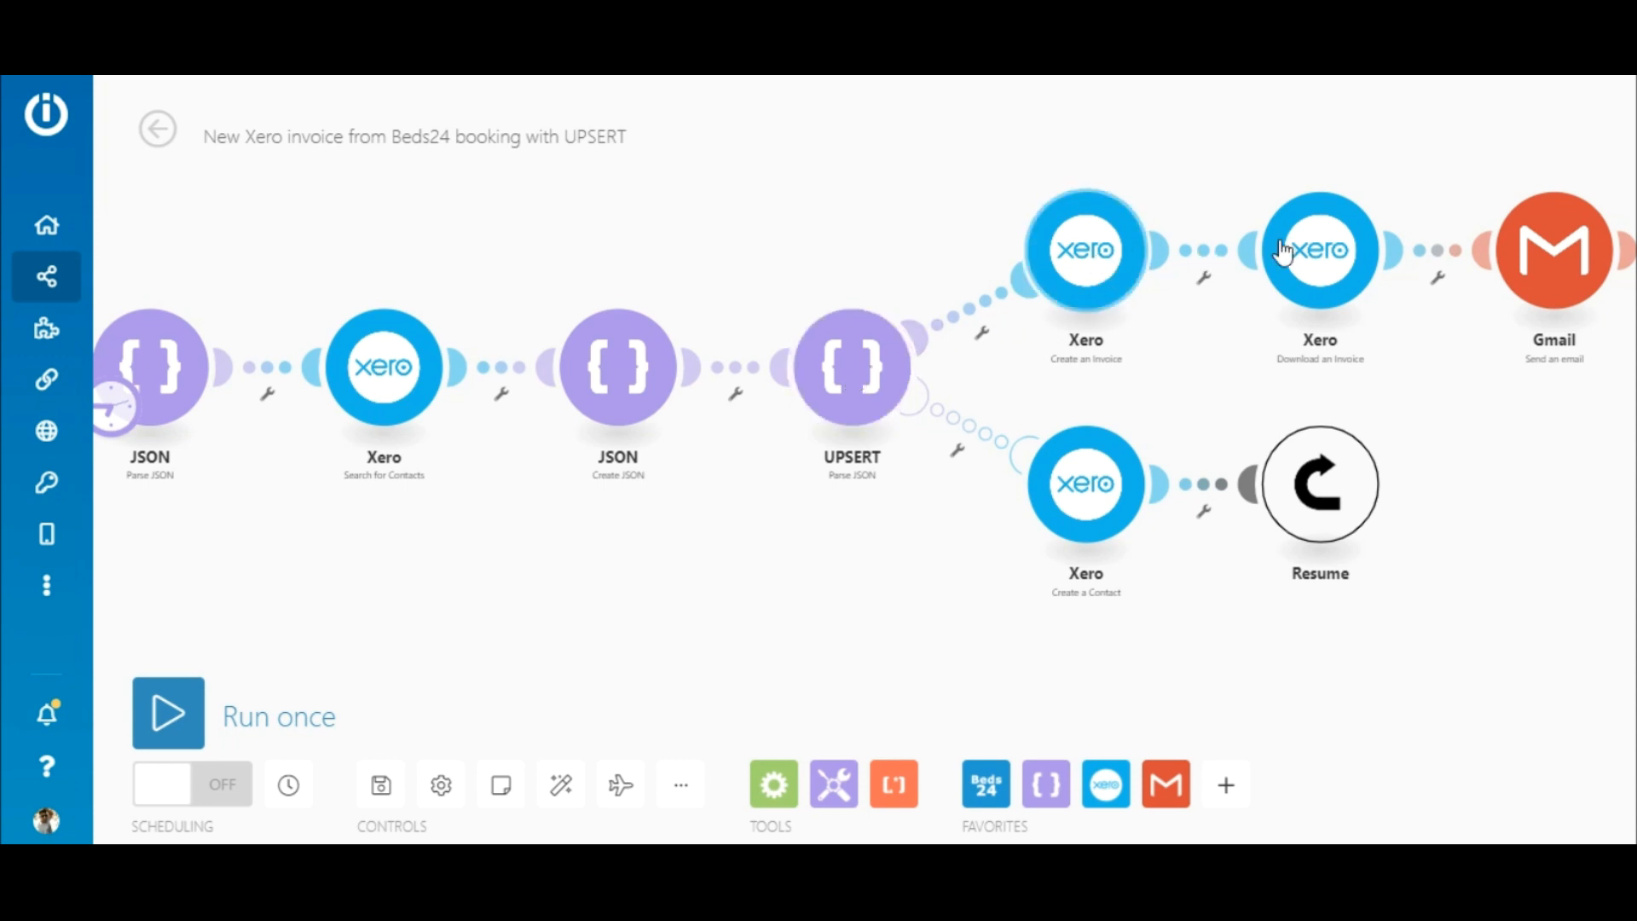
pyautogui.moveTo(1224, 457)
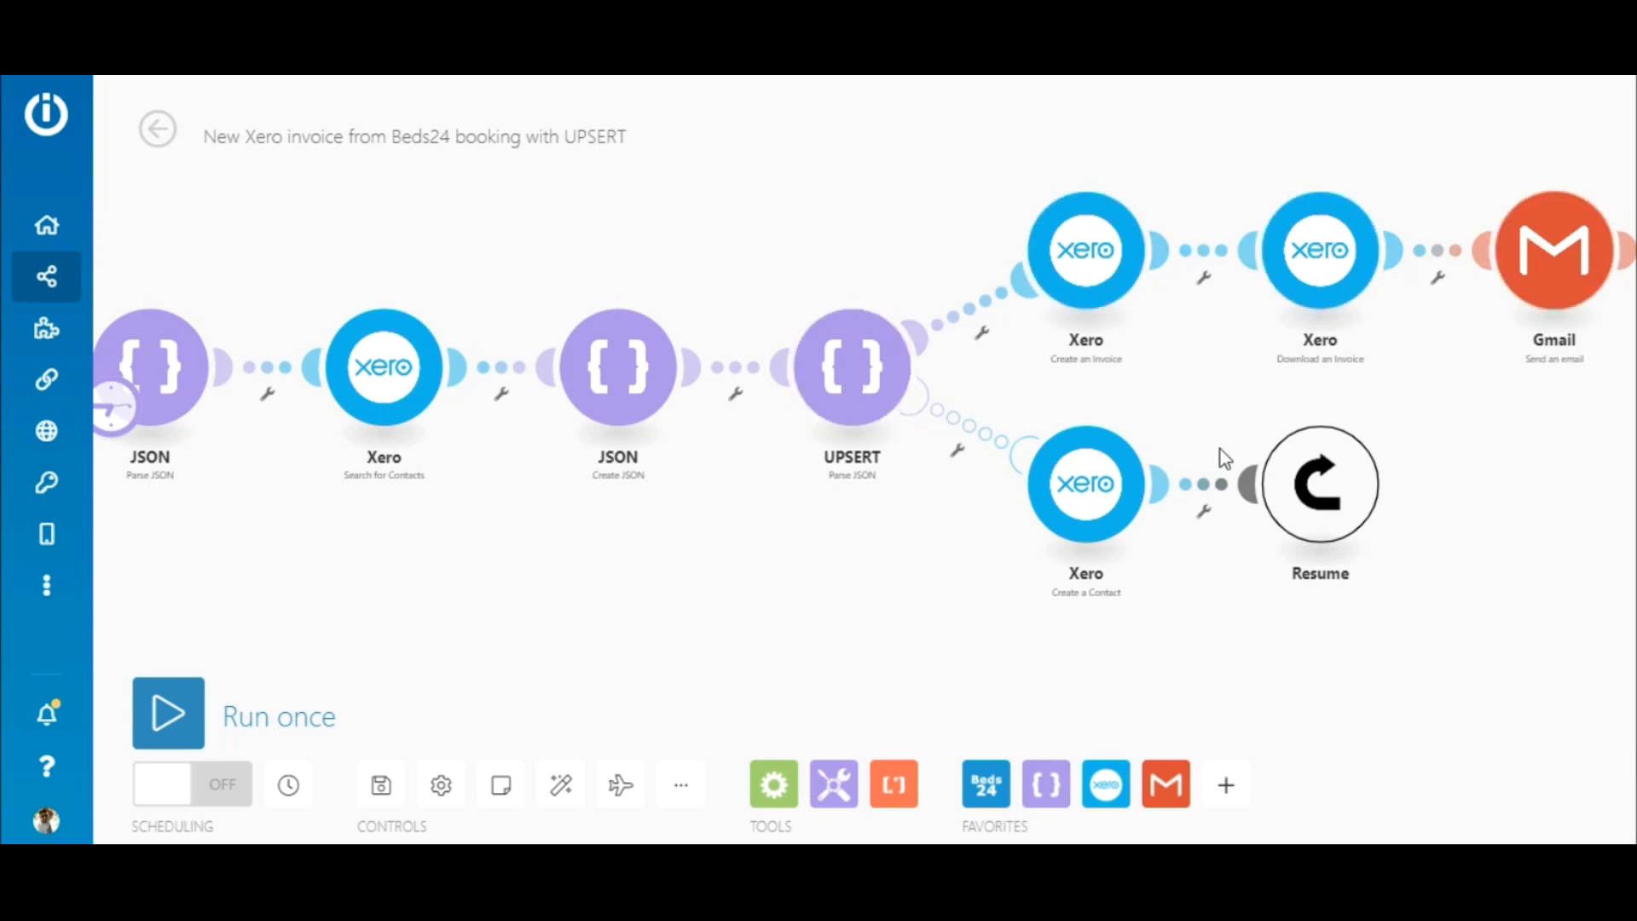
# - Run once and inspect results: contact search finds none, draft invoice INV-0009 created
pyautogui.click(168, 715)
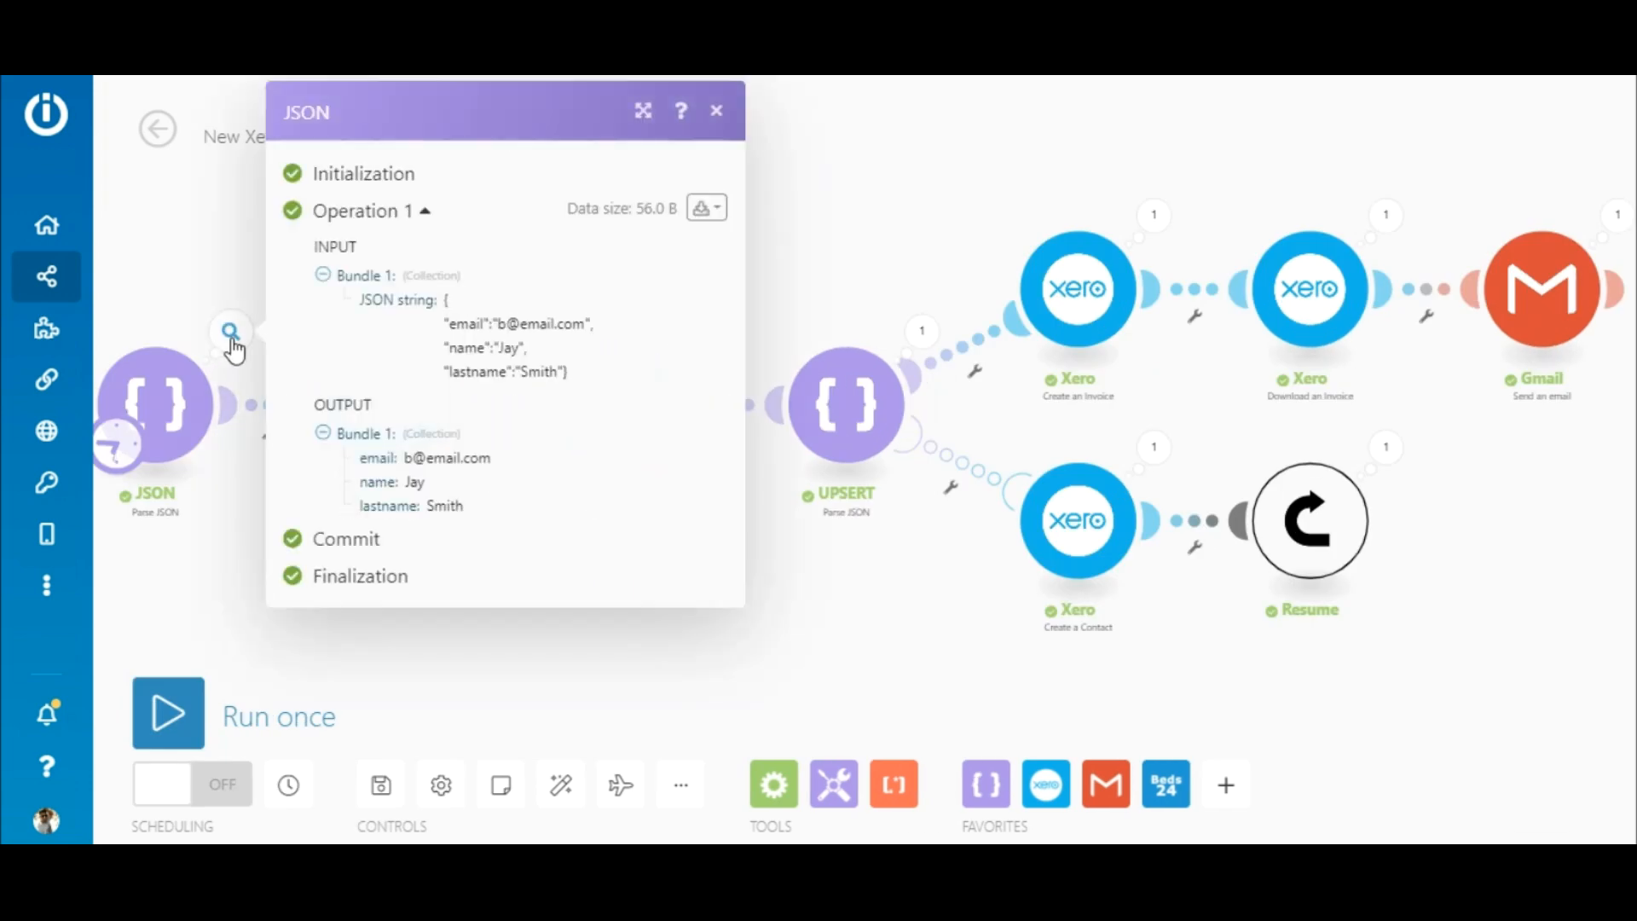
pyautogui.click(716, 110)
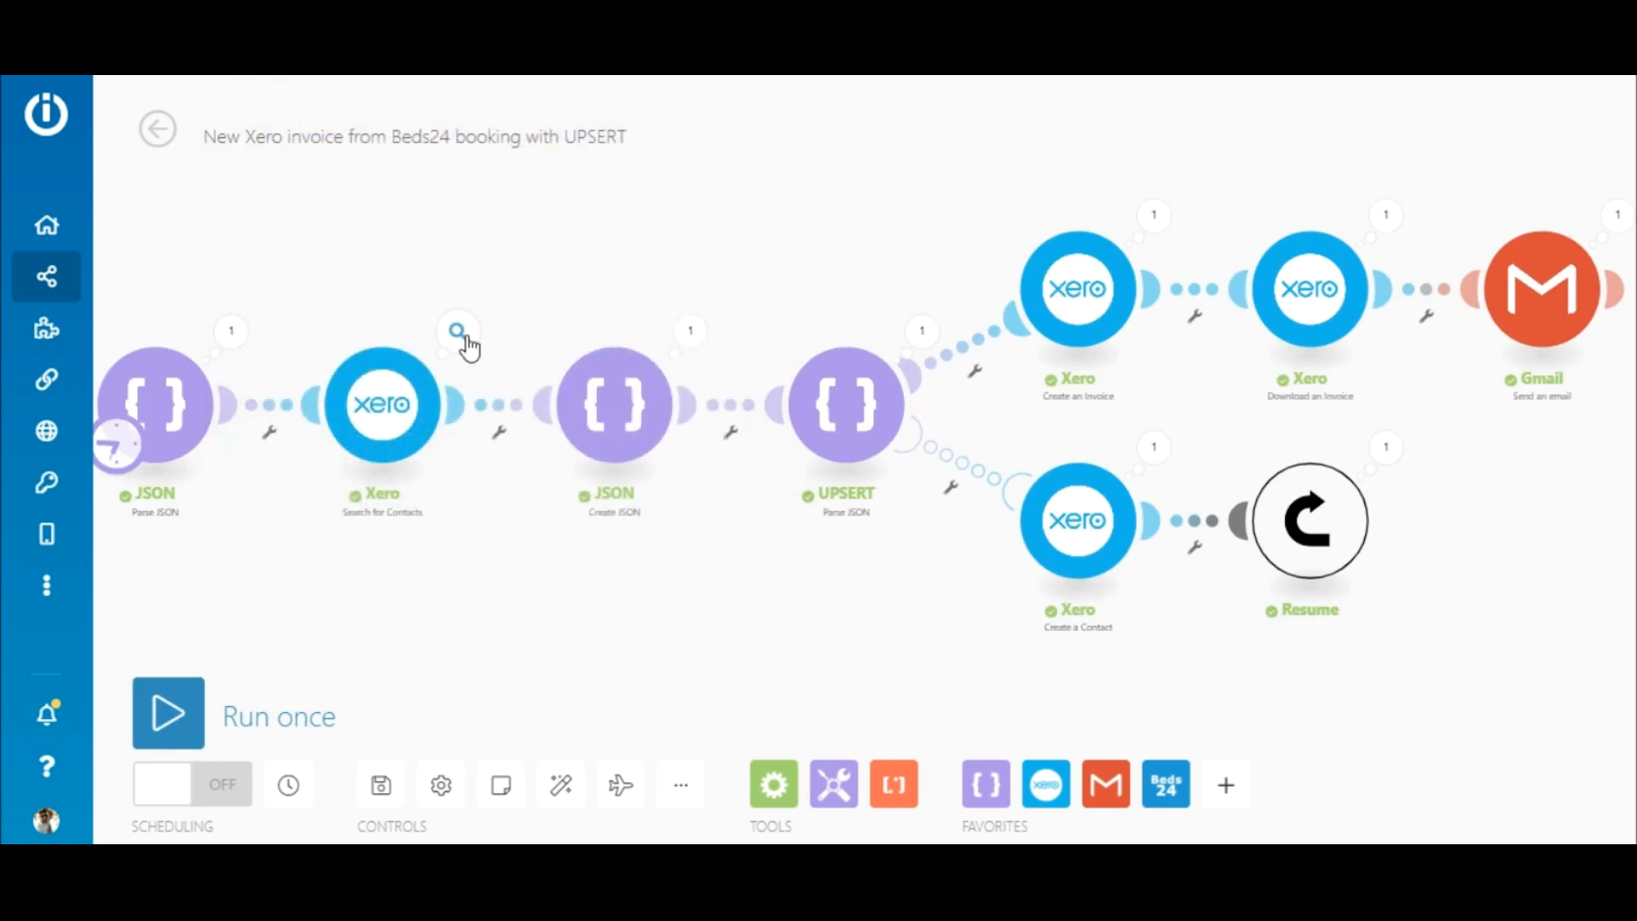
pyautogui.click(459, 330)
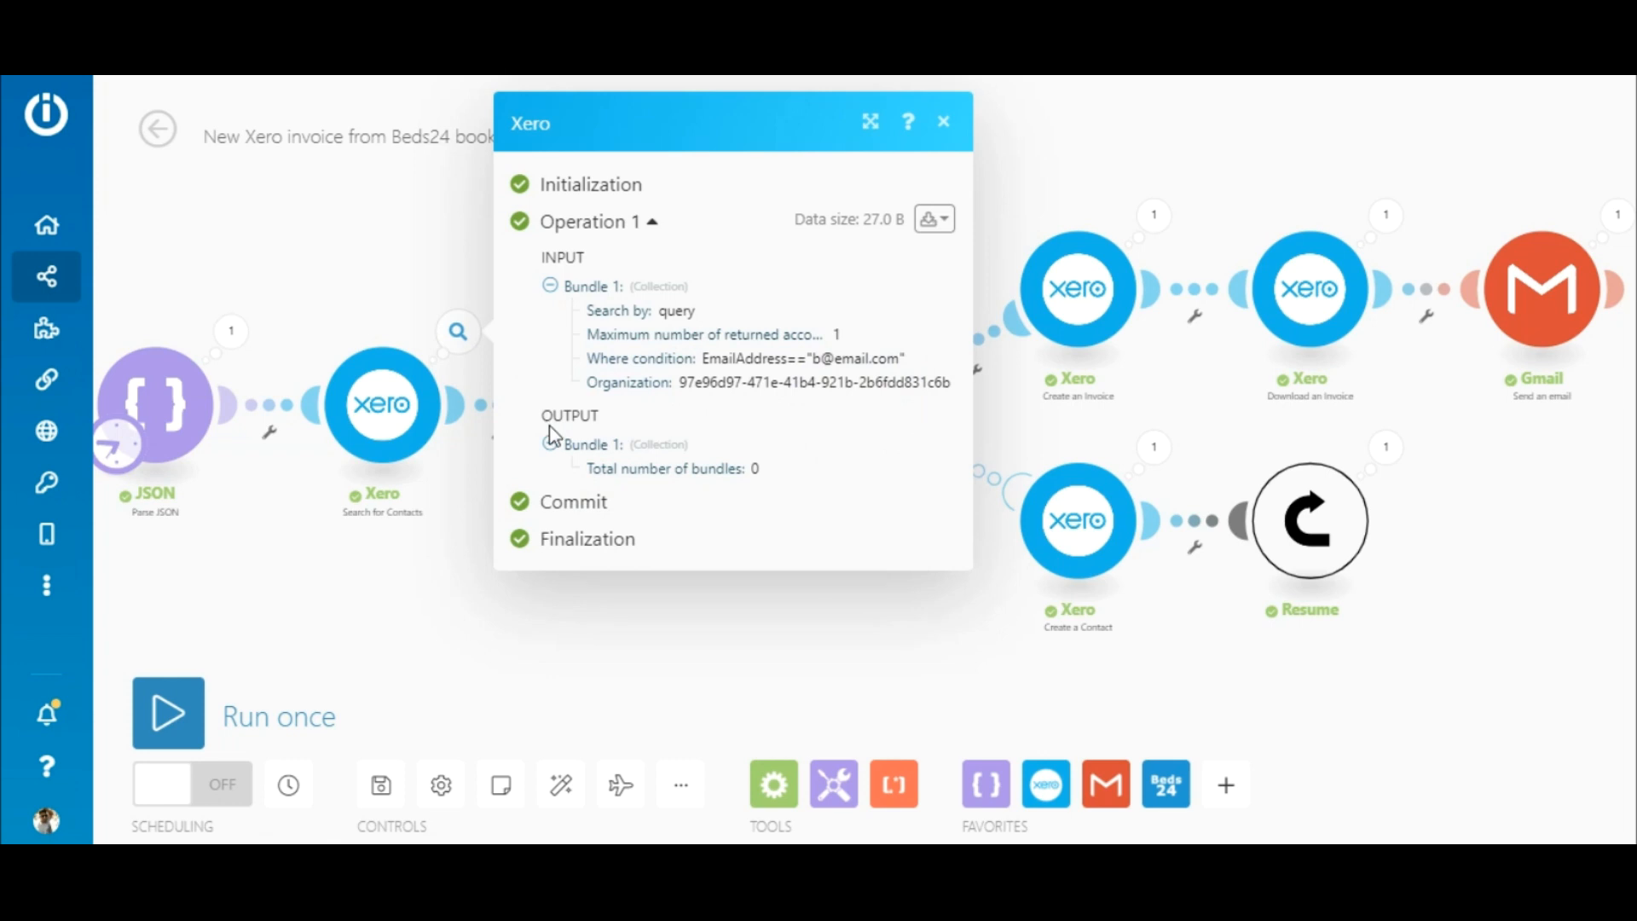
pyautogui.click(941, 121)
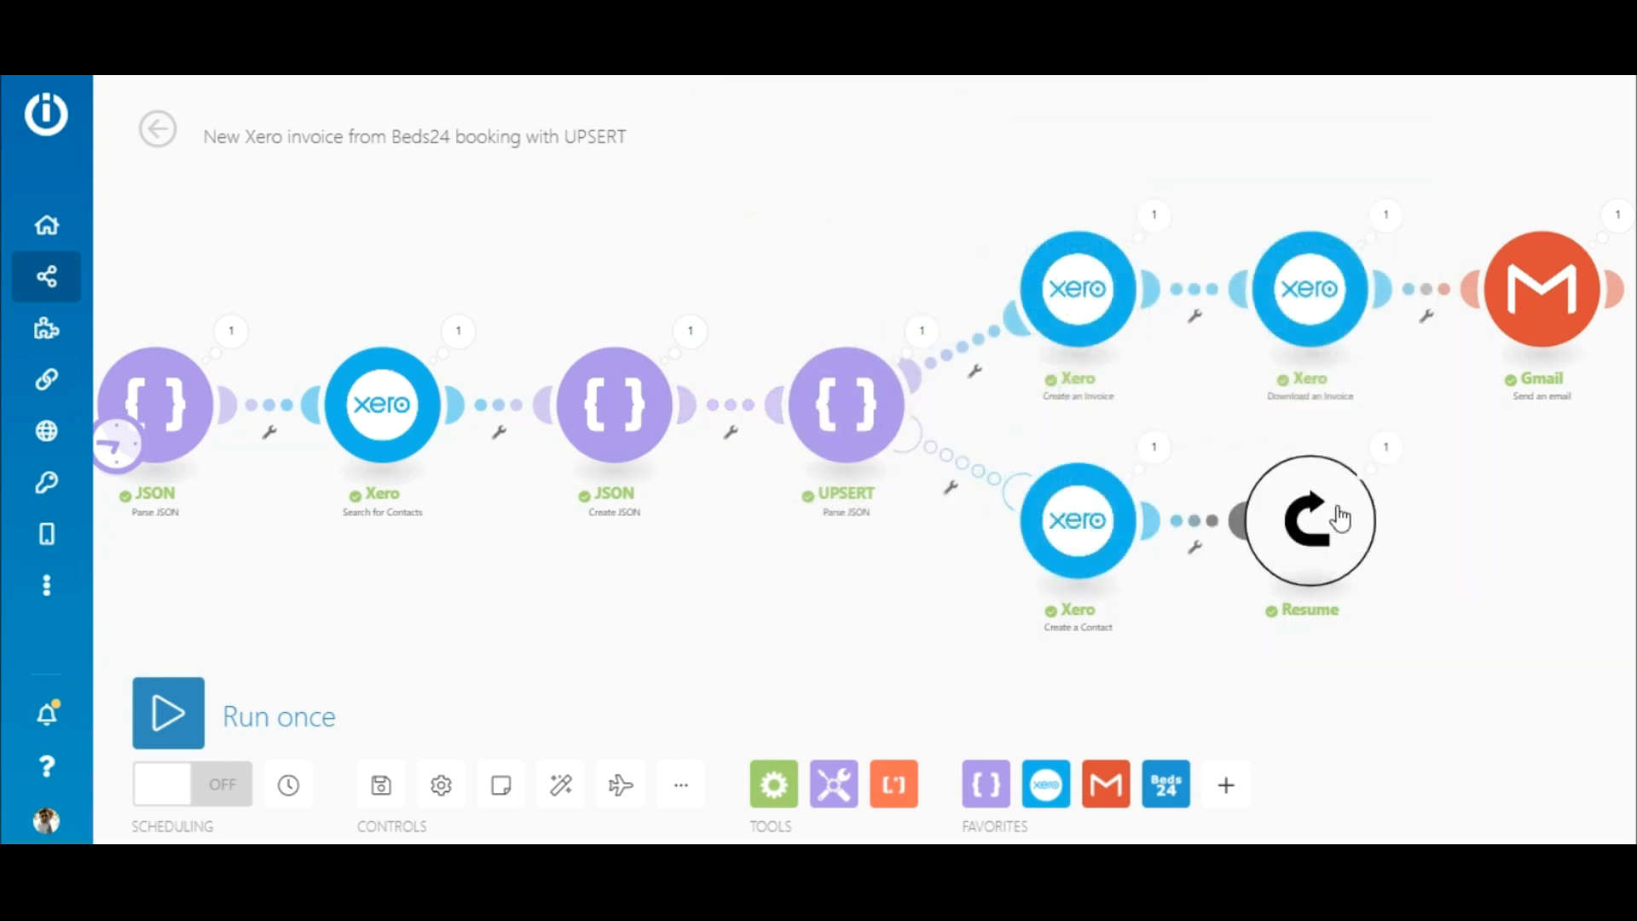
pyautogui.moveTo(1033, 313)
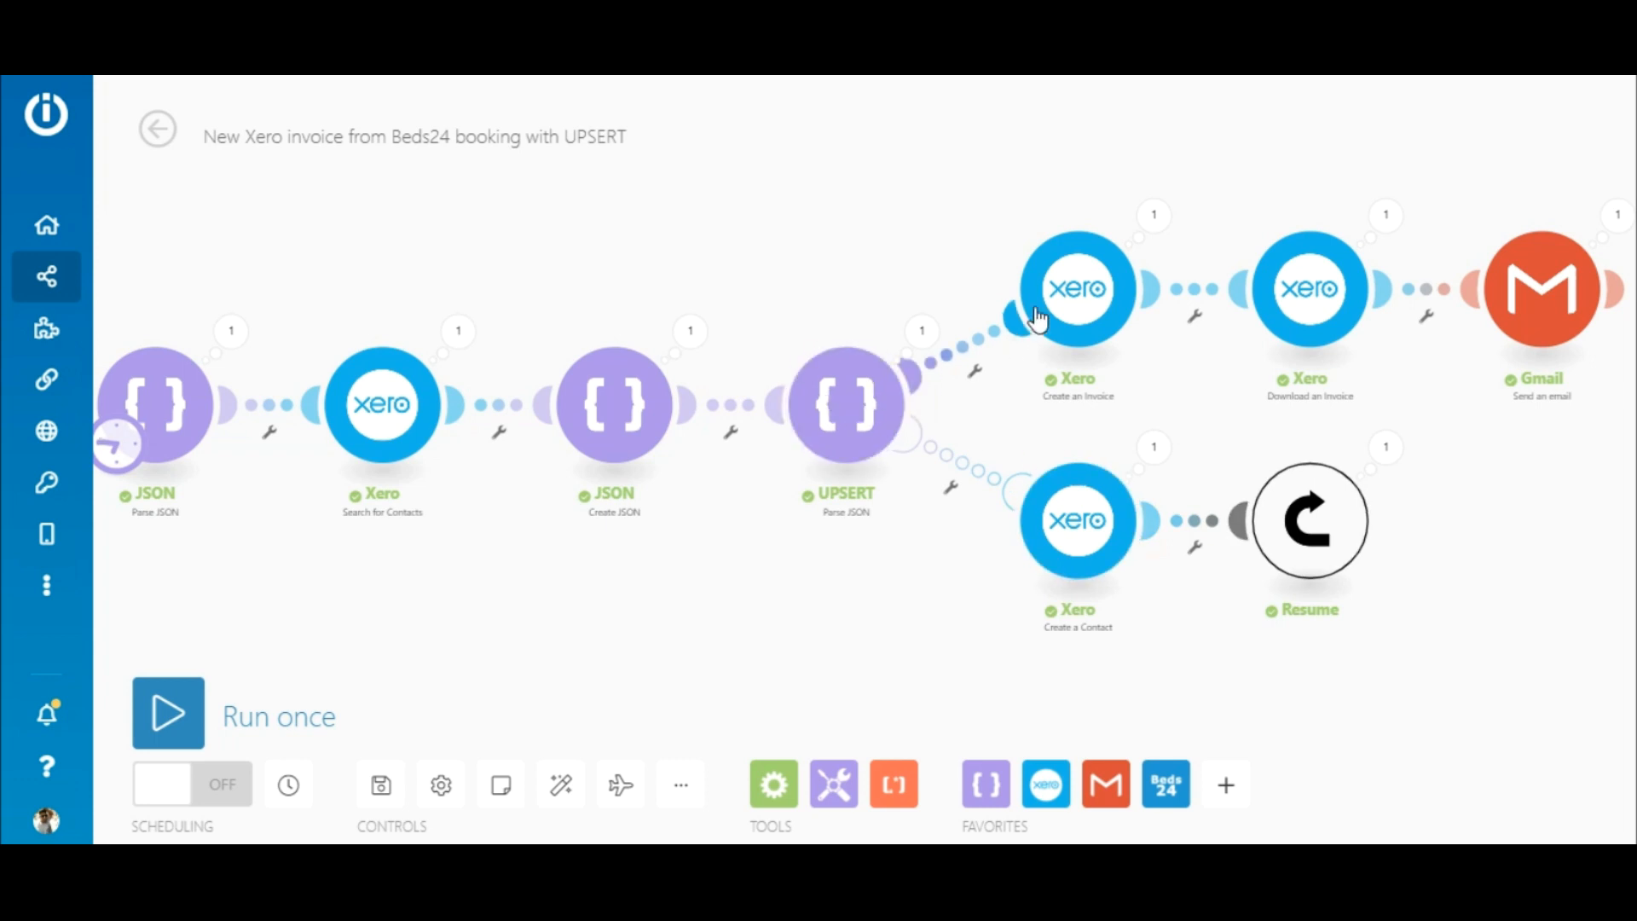
pyautogui.moveTo(1209, 215)
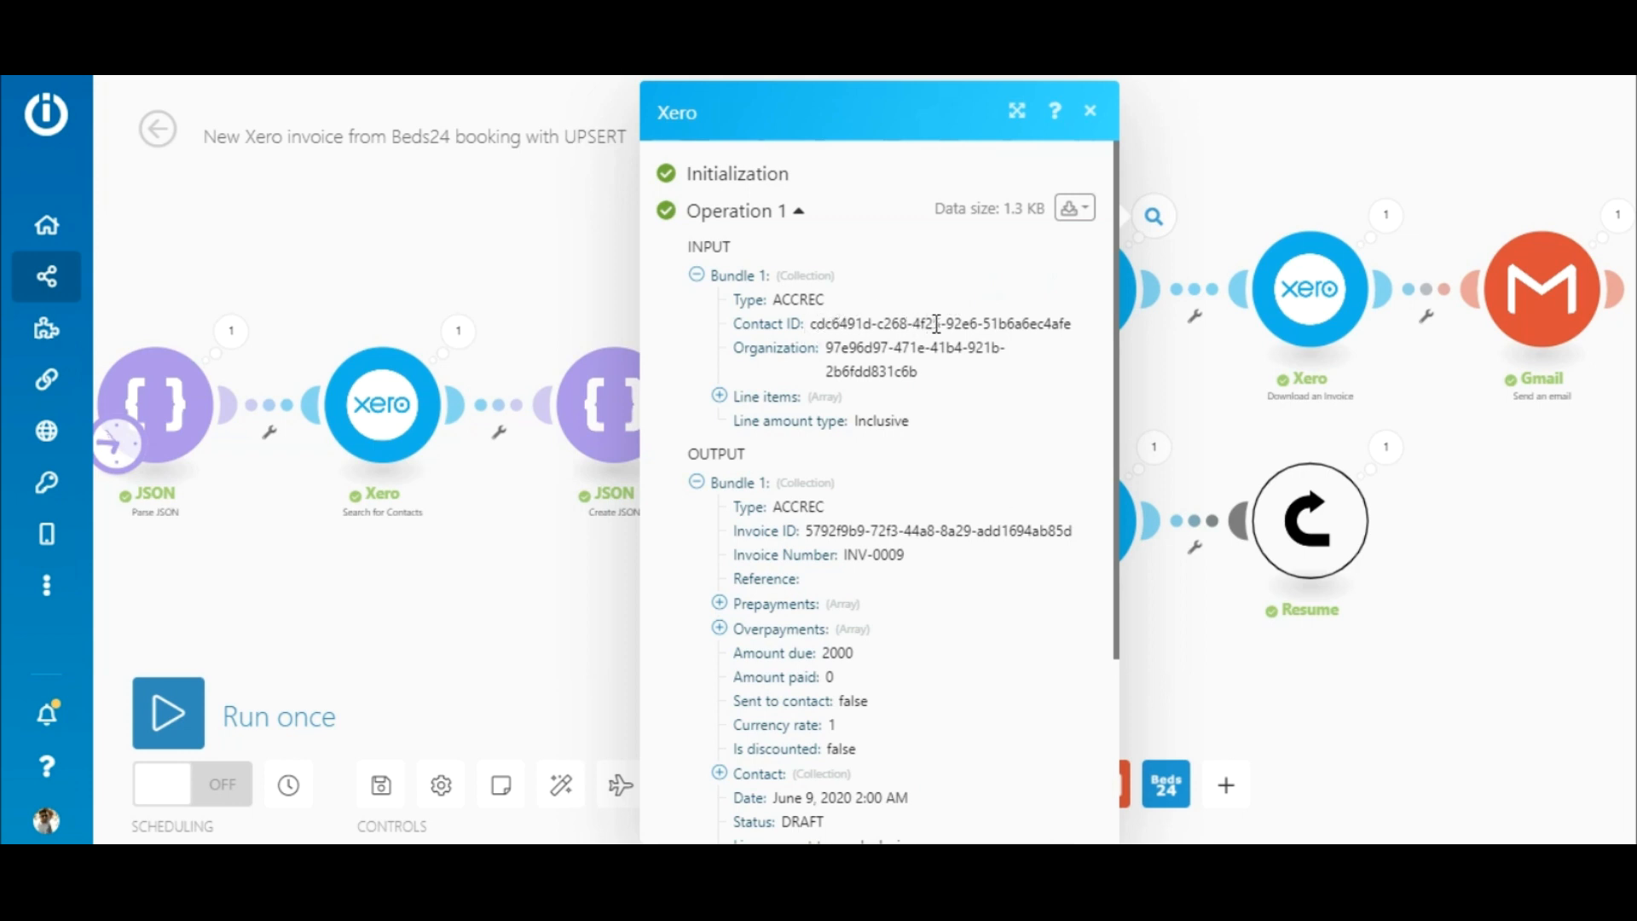
pyautogui.click(1088, 111)
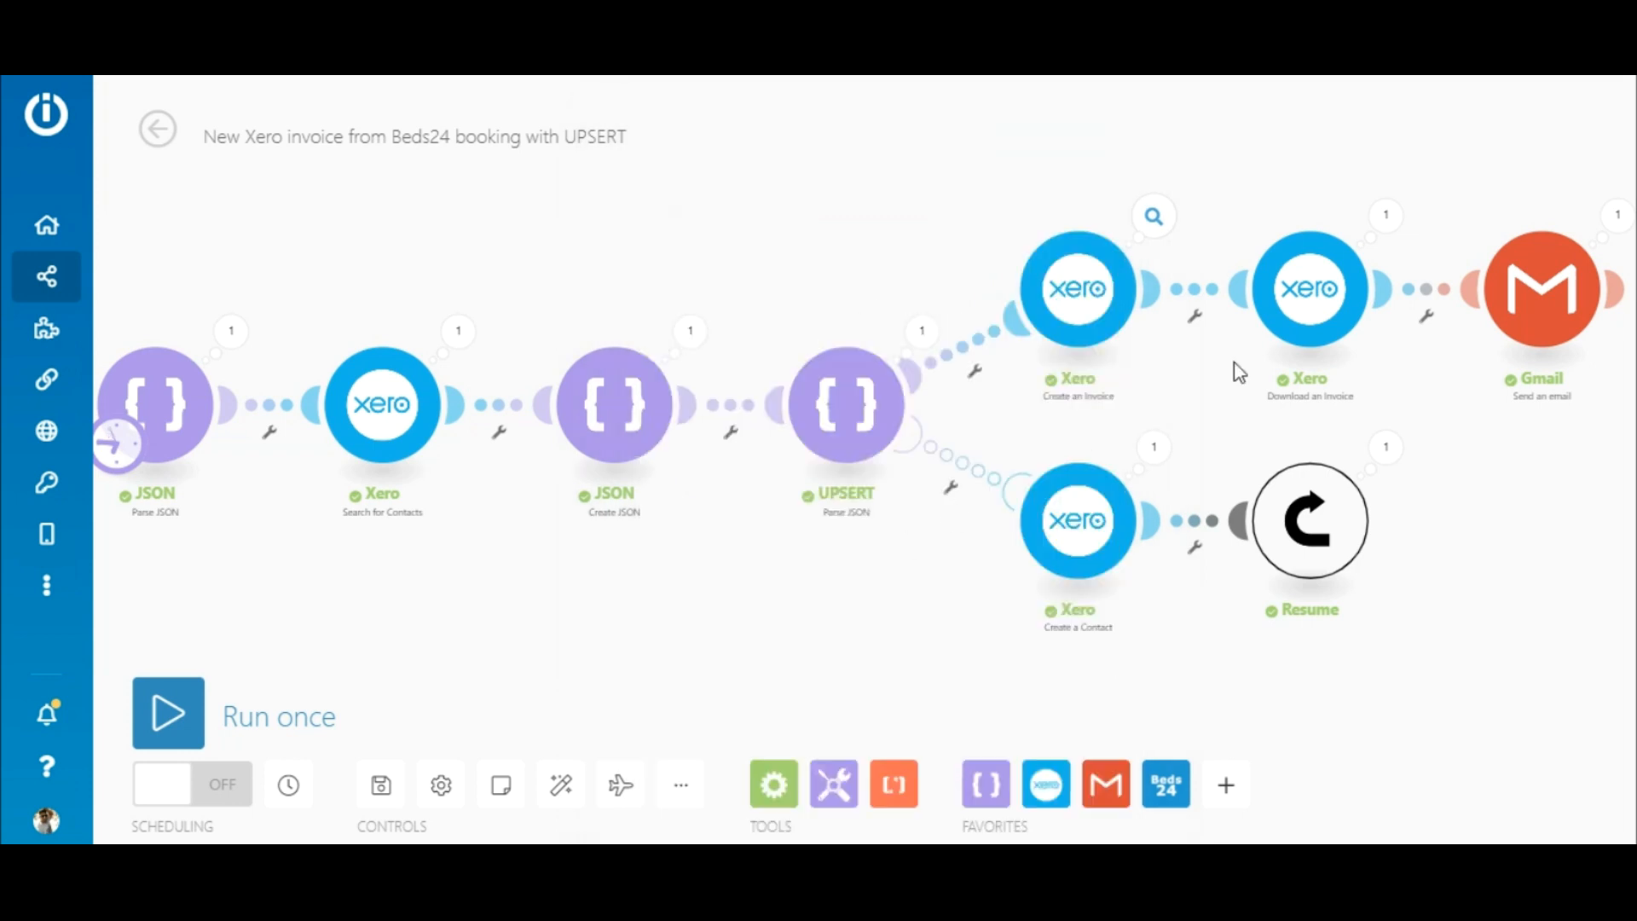
pyautogui.moveTo(1542, 287)
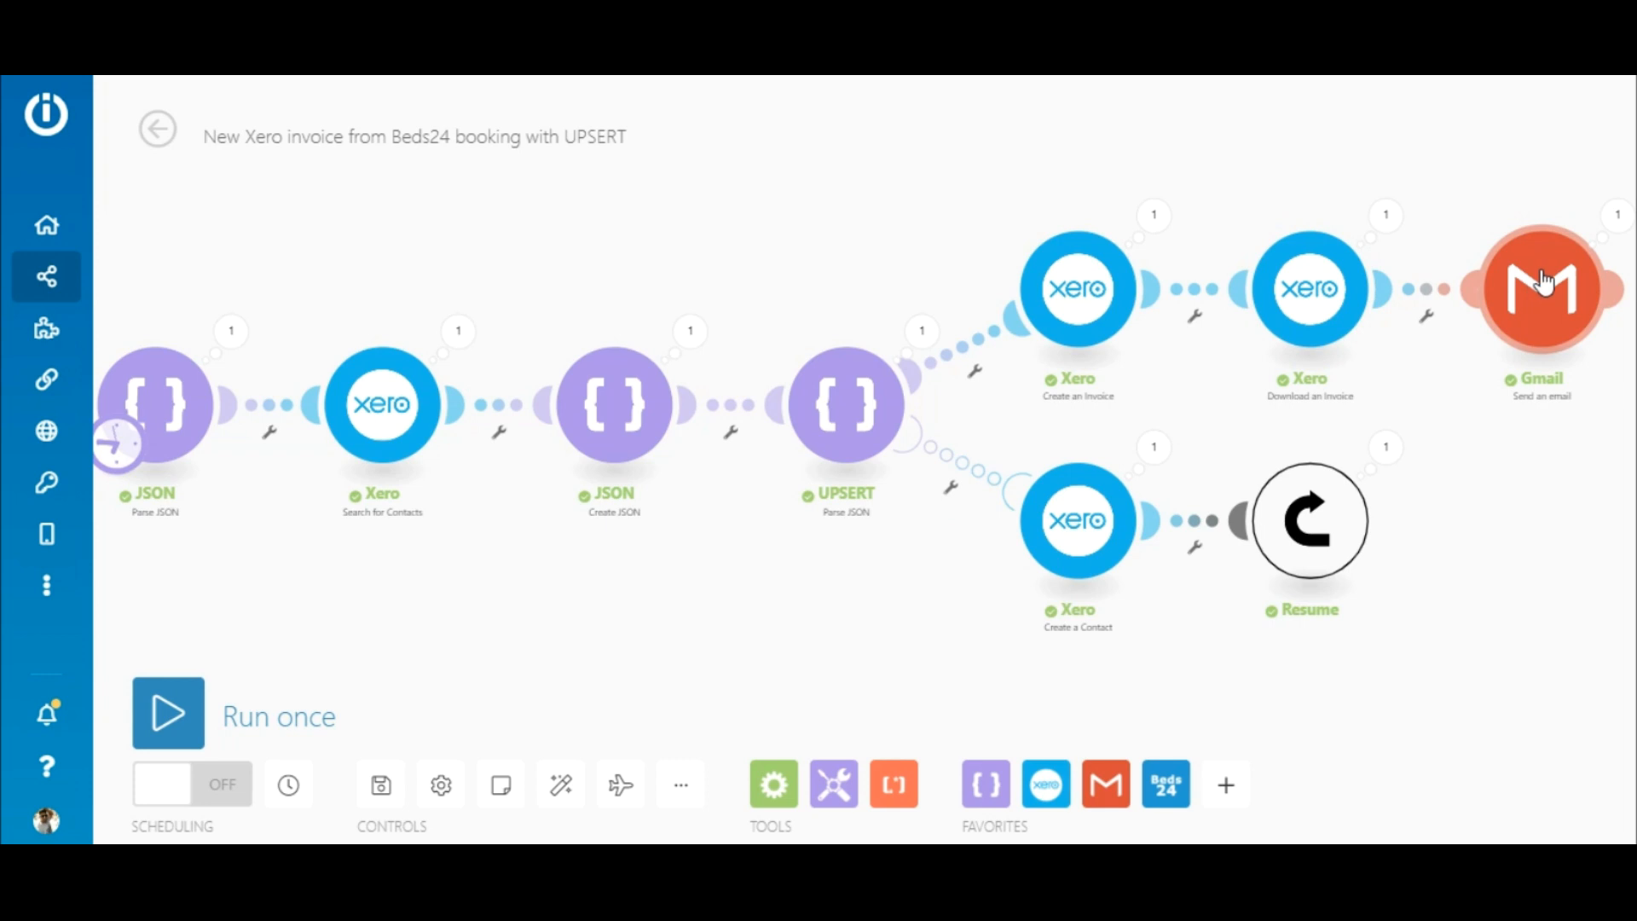
pyautogui.moveTo(609, 621)
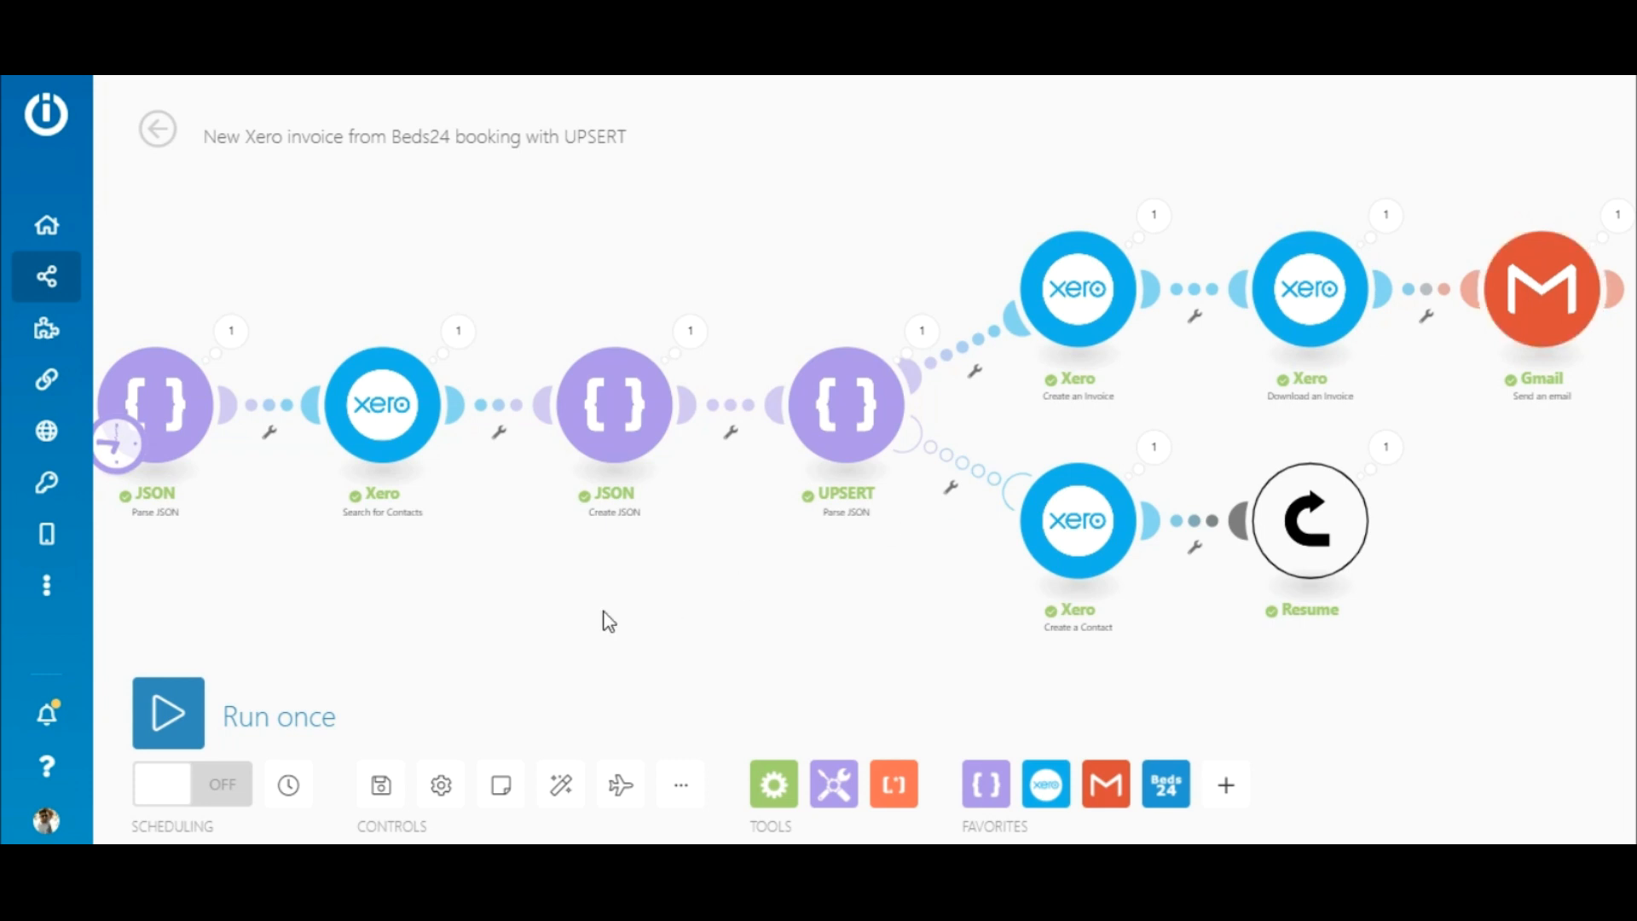
# - Run the scenario once more, skipping the contact-creation and resume branch
pyautogui.click(167, 712)
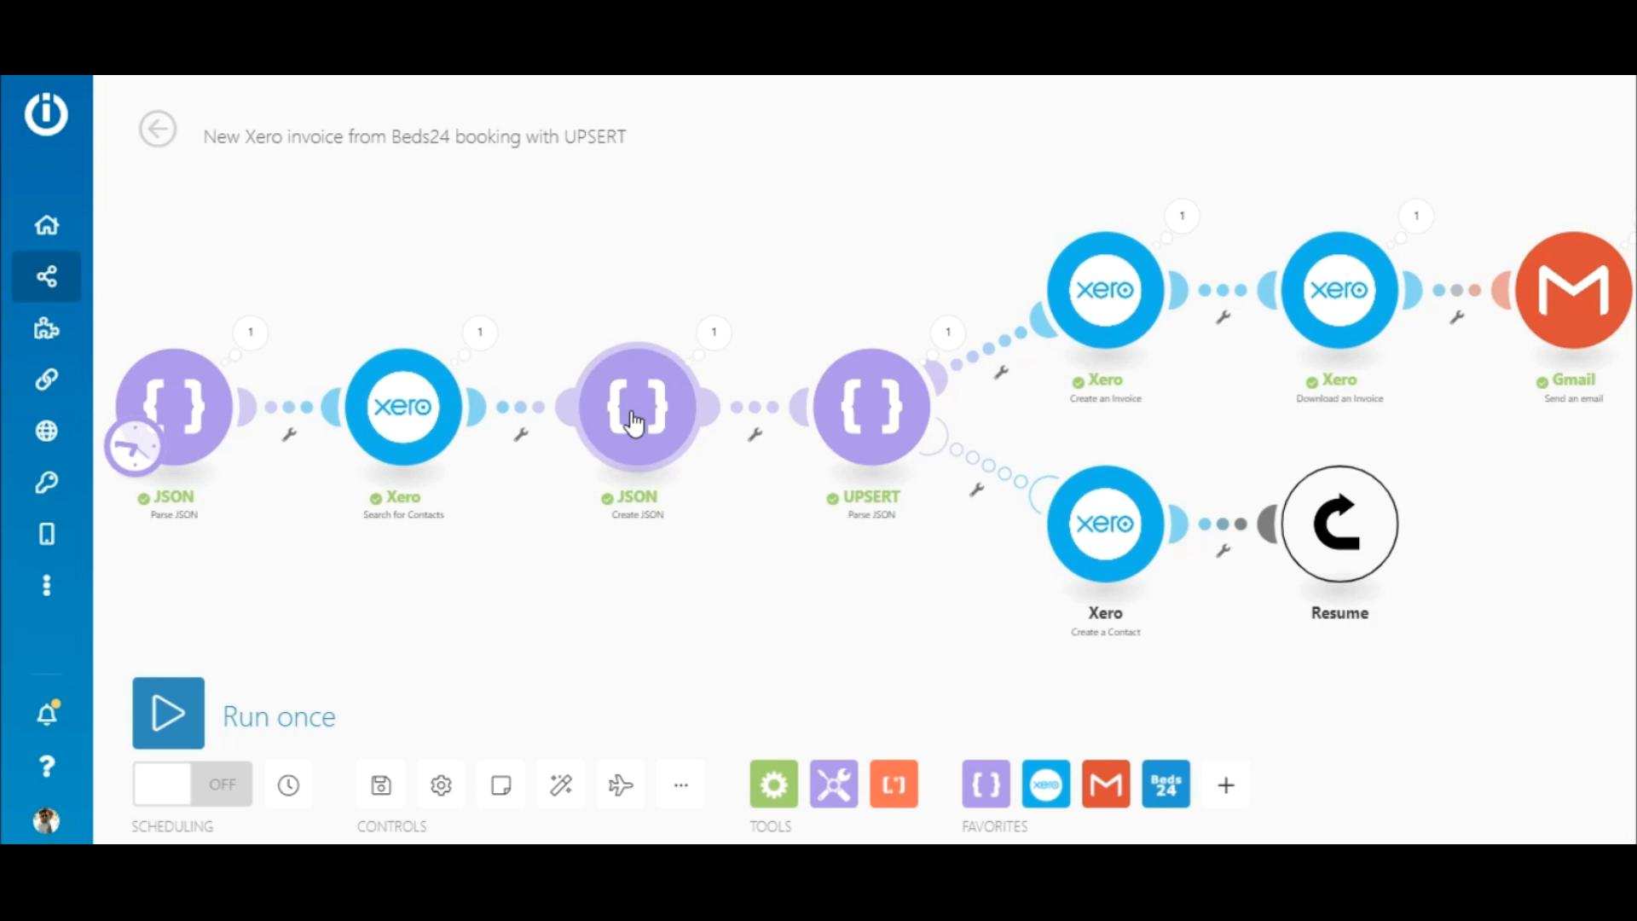
# - Delete Create JSON and change UPSERT's string to if(Contact ID; {"id": Contact ID}; emptystring)
pyautogui.rightClick(637, 405)
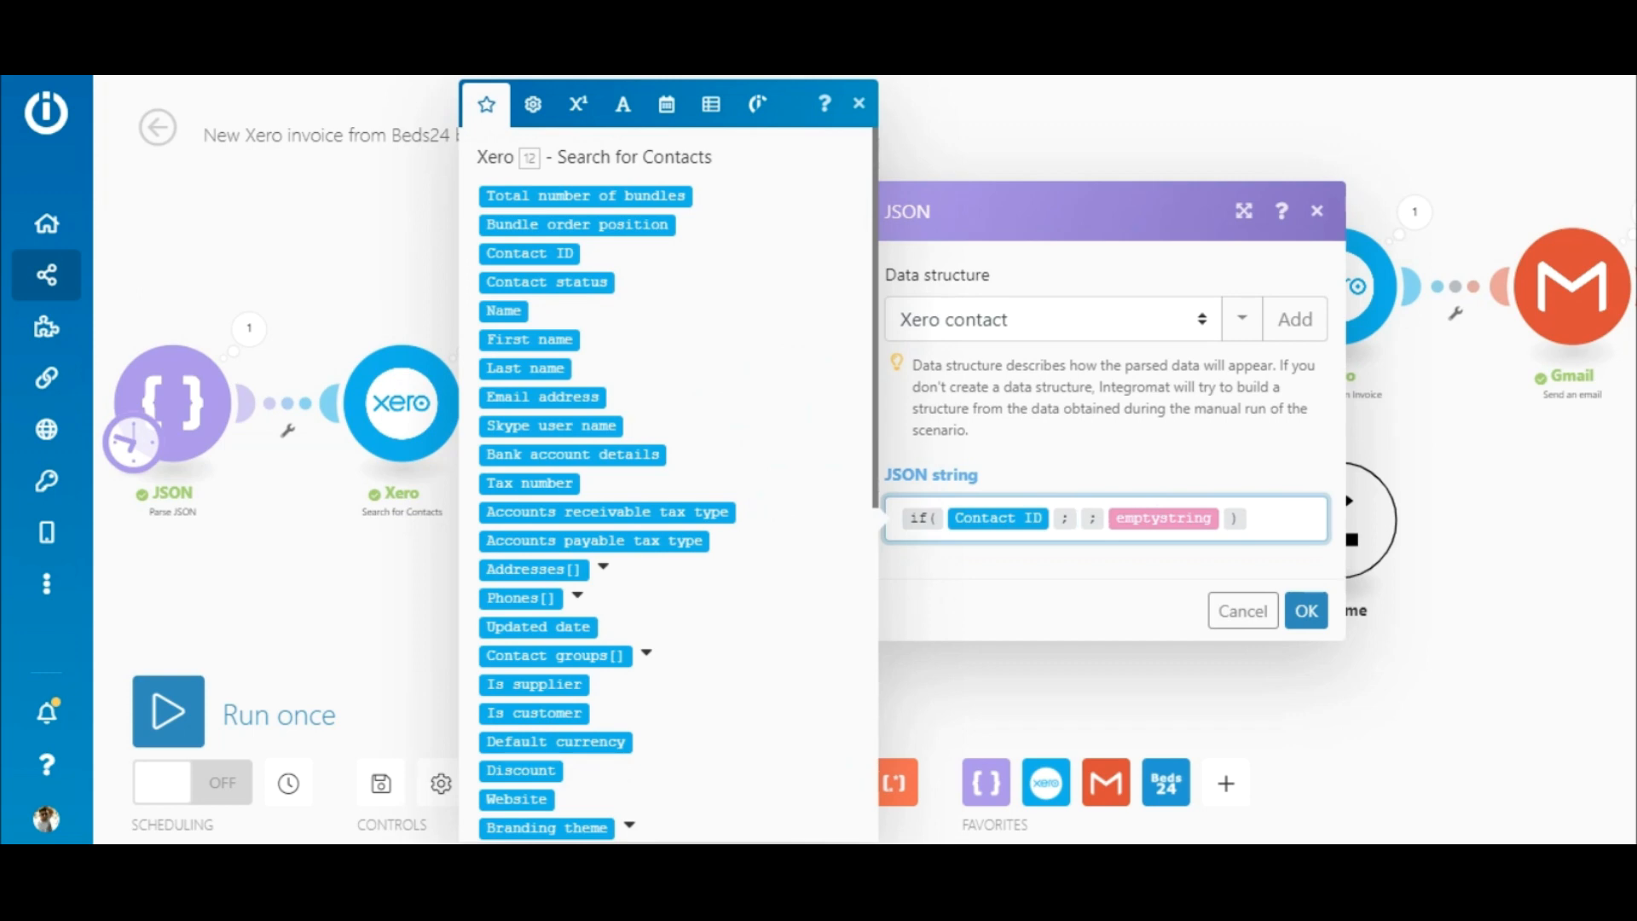
pyautogui.write('{"id":""}')
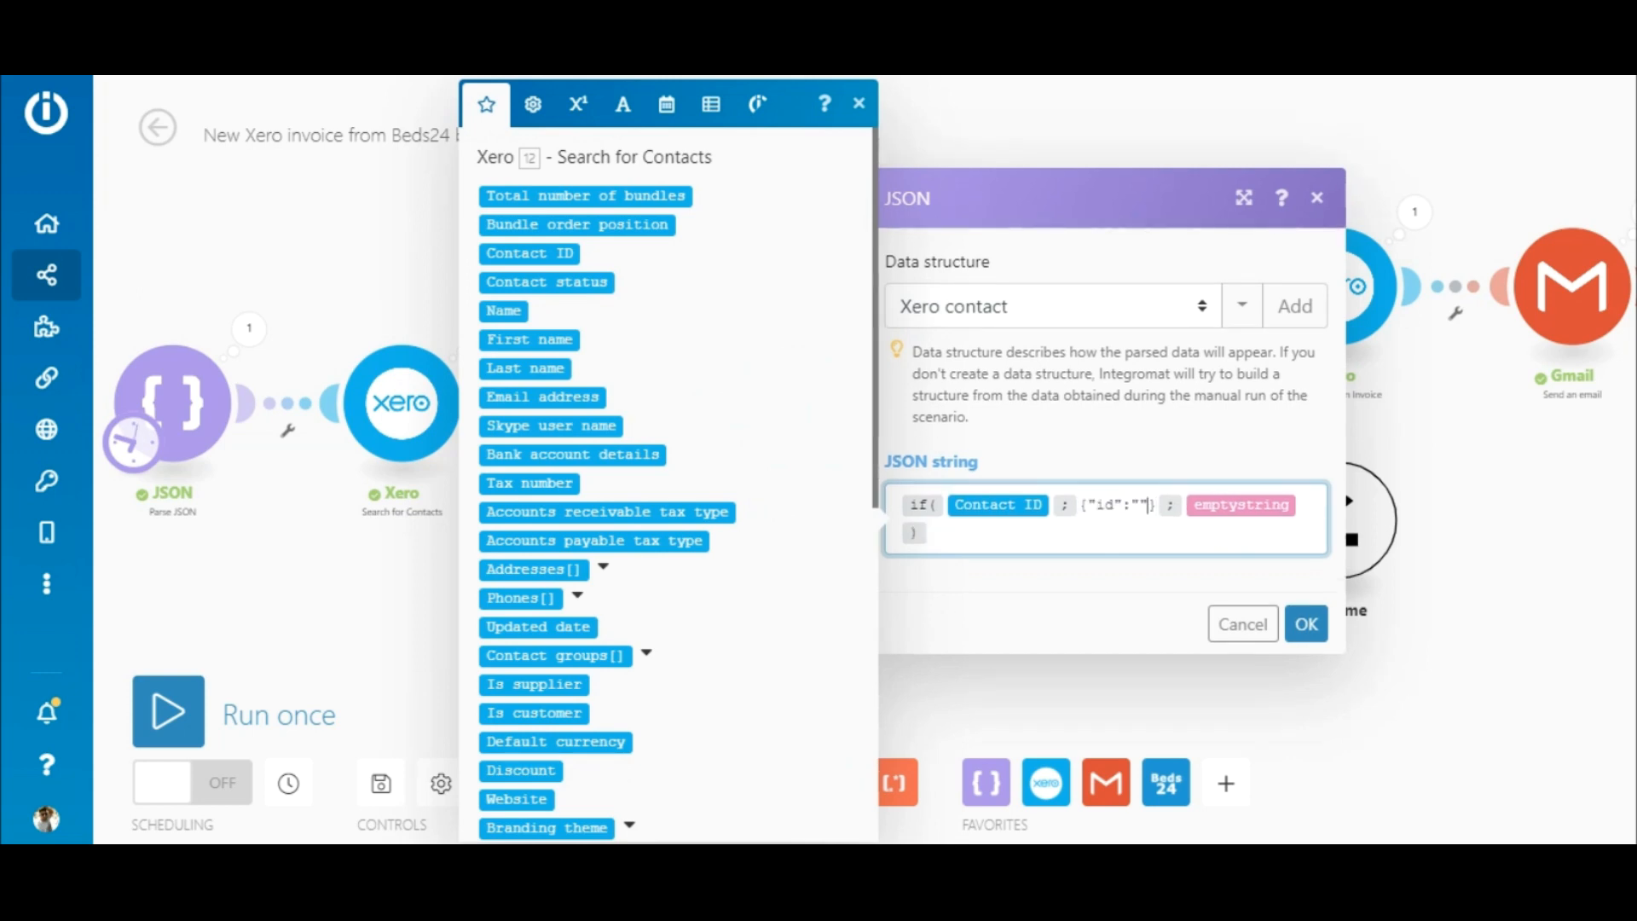
pyautogui.write('1')
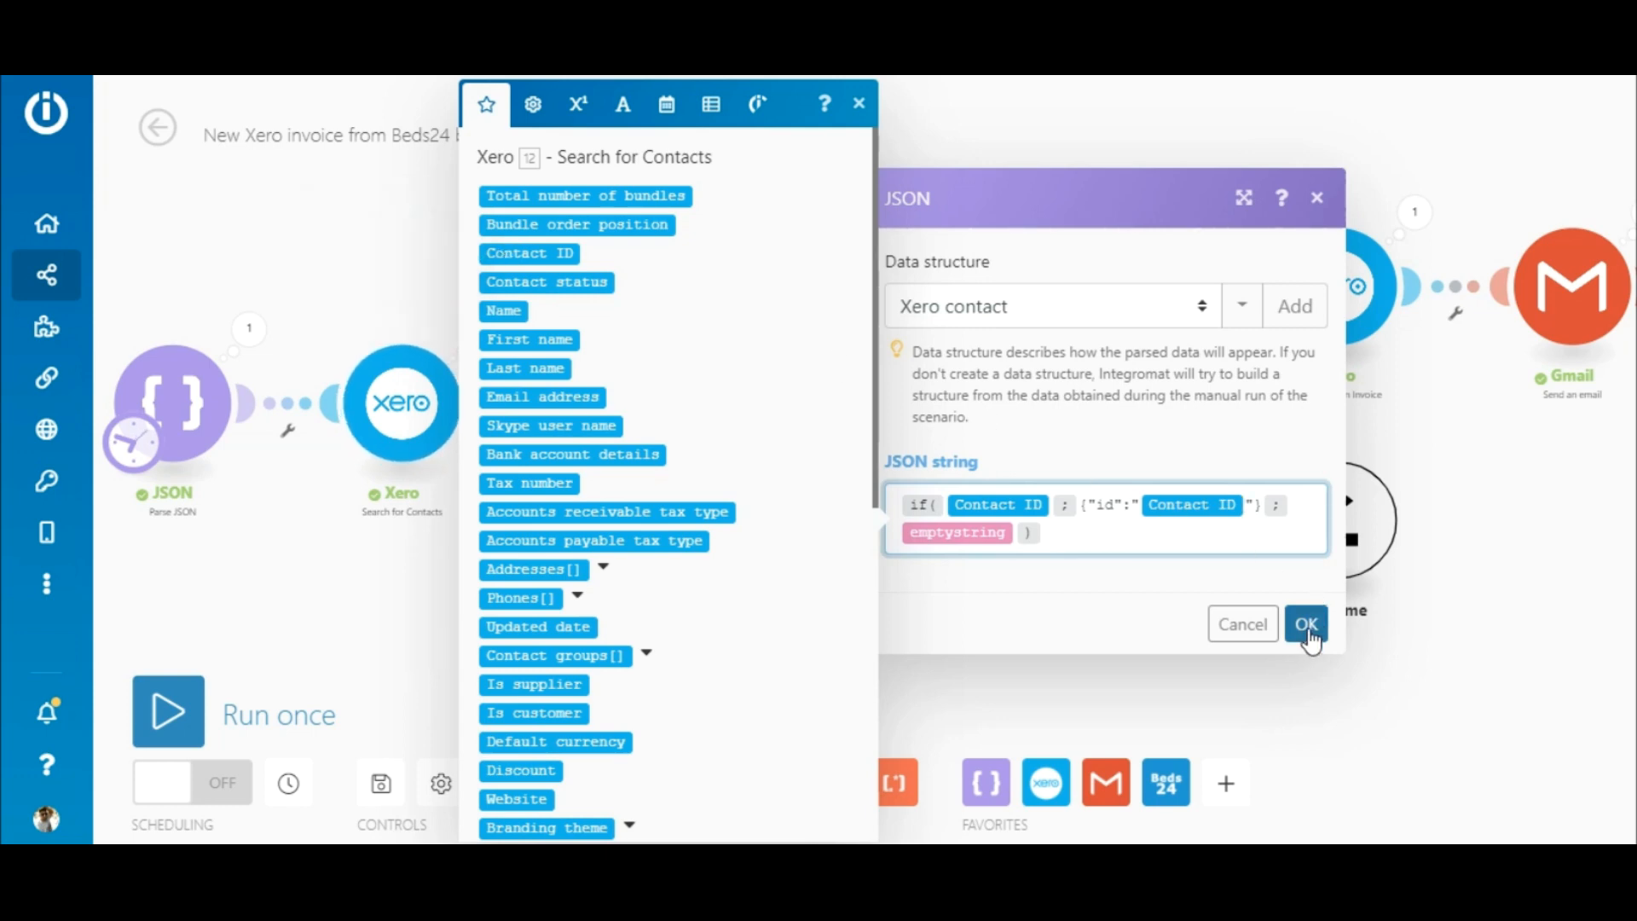
pyautogui.click(1306, 623)
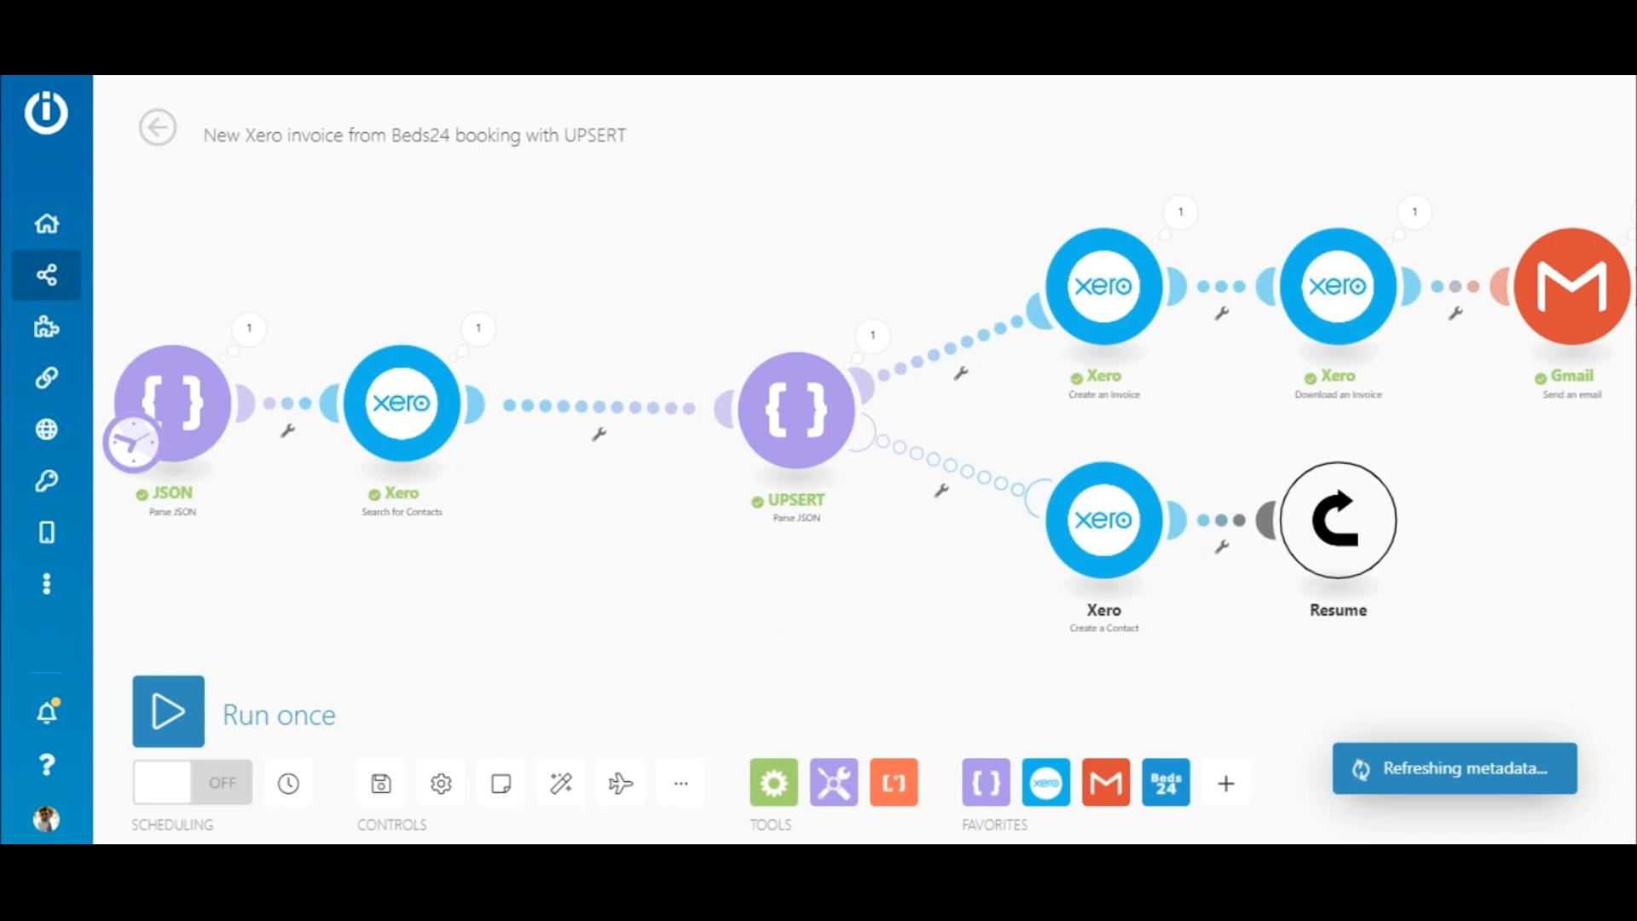